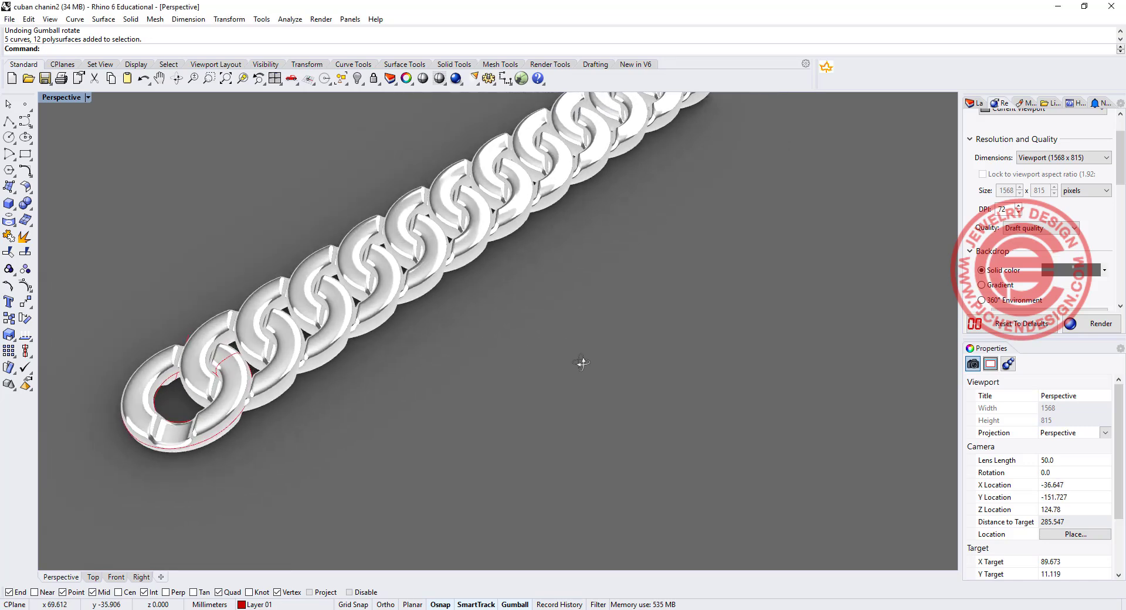
Orbit and zoom the Perspective view to inspect the middle links and whole chain.
{"action": "left_click_drag", "start_coordinate": [581, 363], "coordinate": [562, 369]}
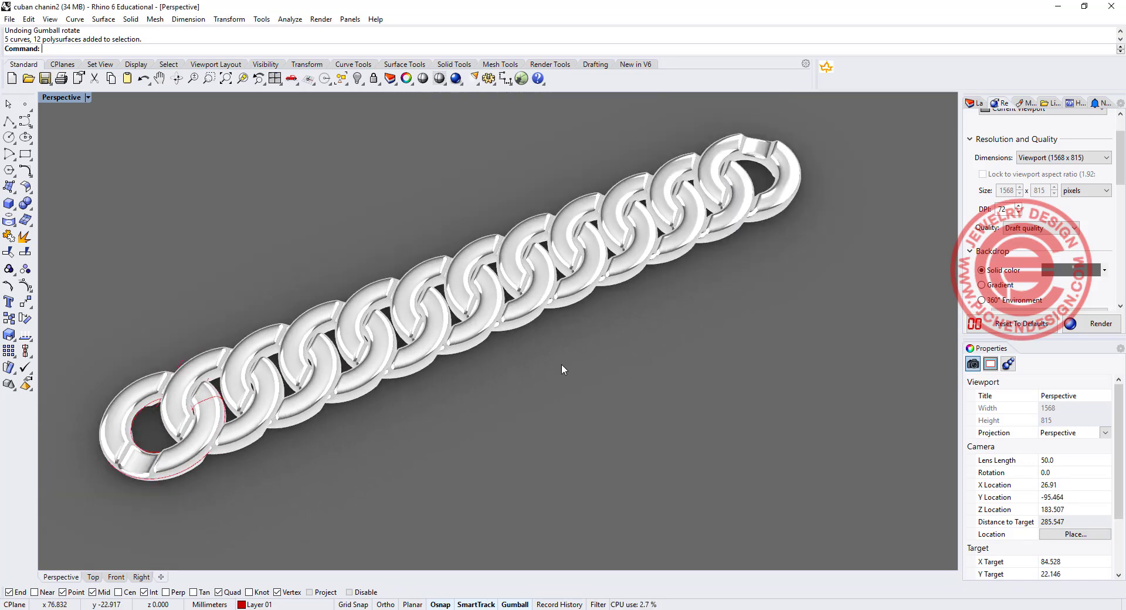
{"action": "left_click_drag", "start_coordinate": [562, 370], "coordinate": [573, 380]}
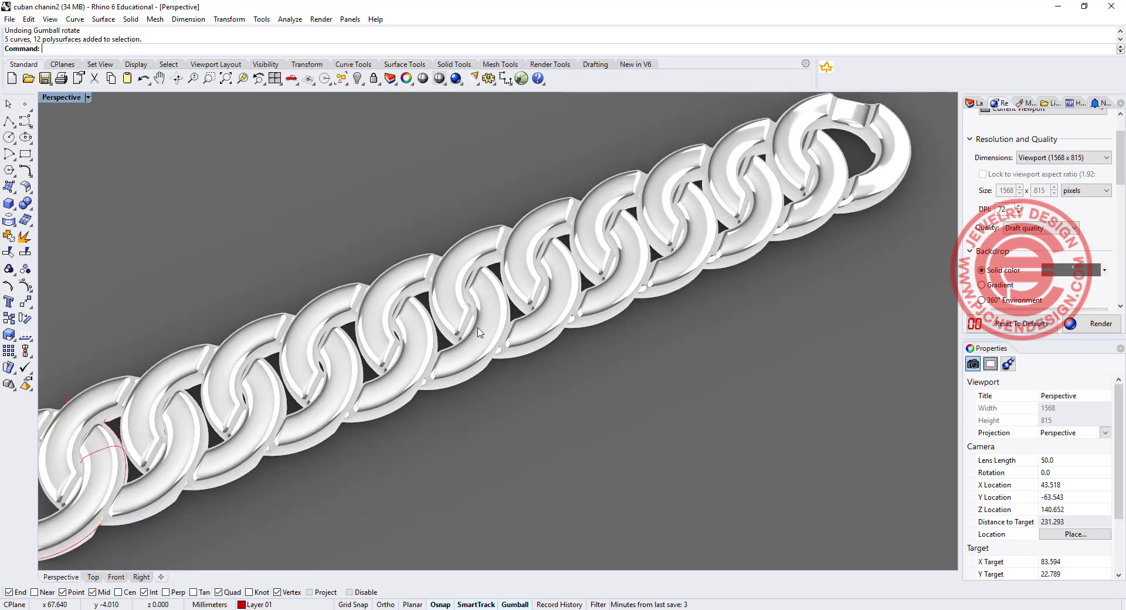
{"action": "mouse_move", "coordinate": [569, 393]}
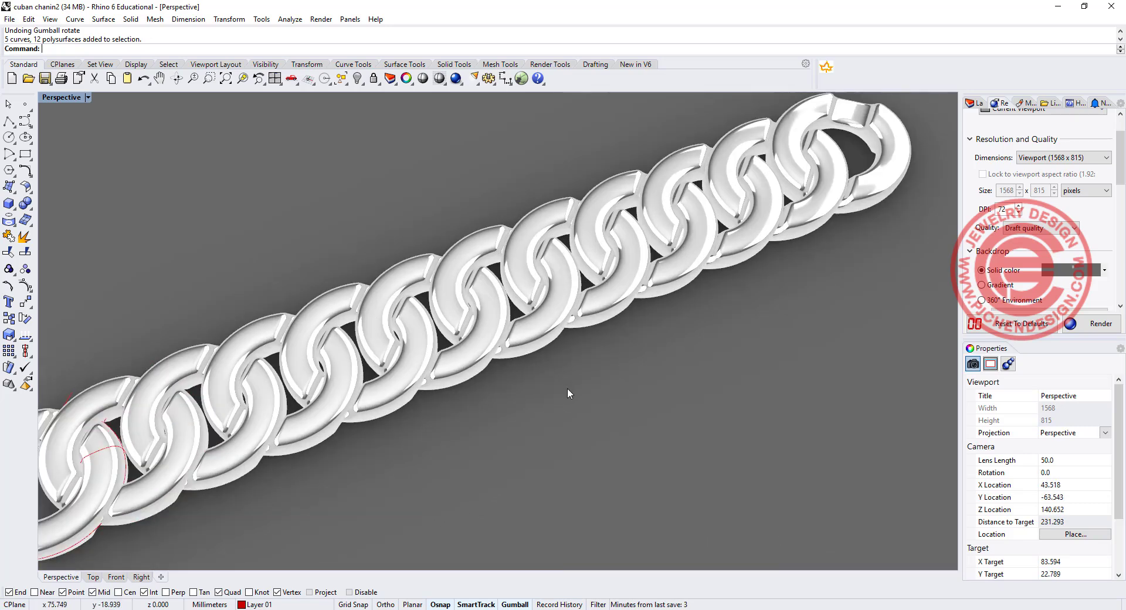
{"action": "left_click_drag", "start_coordinate": [567, 393], "coordinate": [602, 380]}
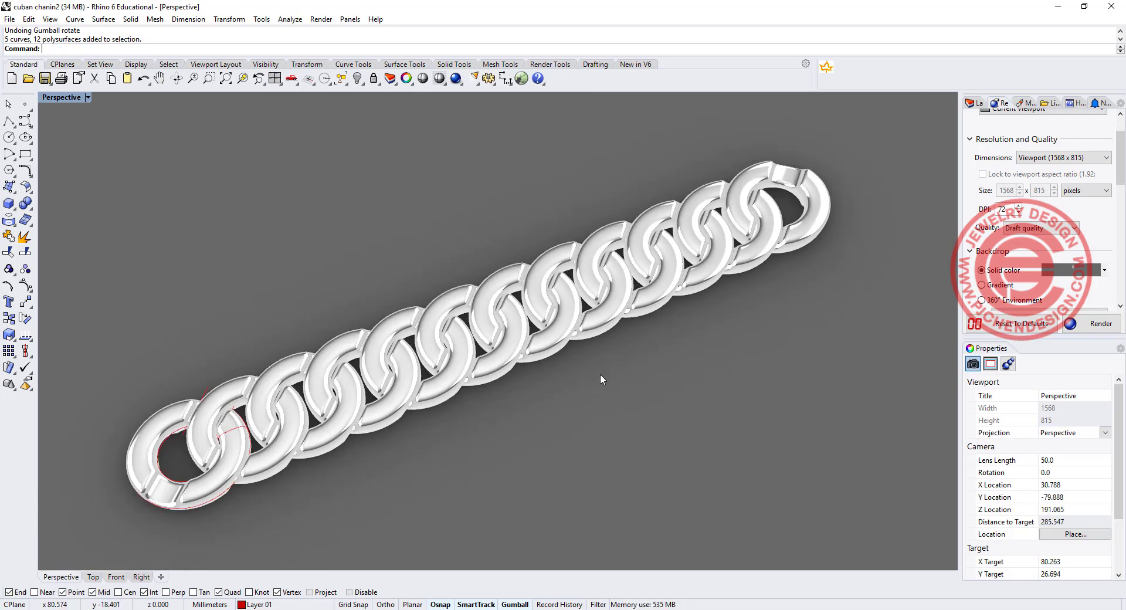
{"action": "left_click_drag", "start_coordinate": [601, 379], "coordinate": [595, 374]}
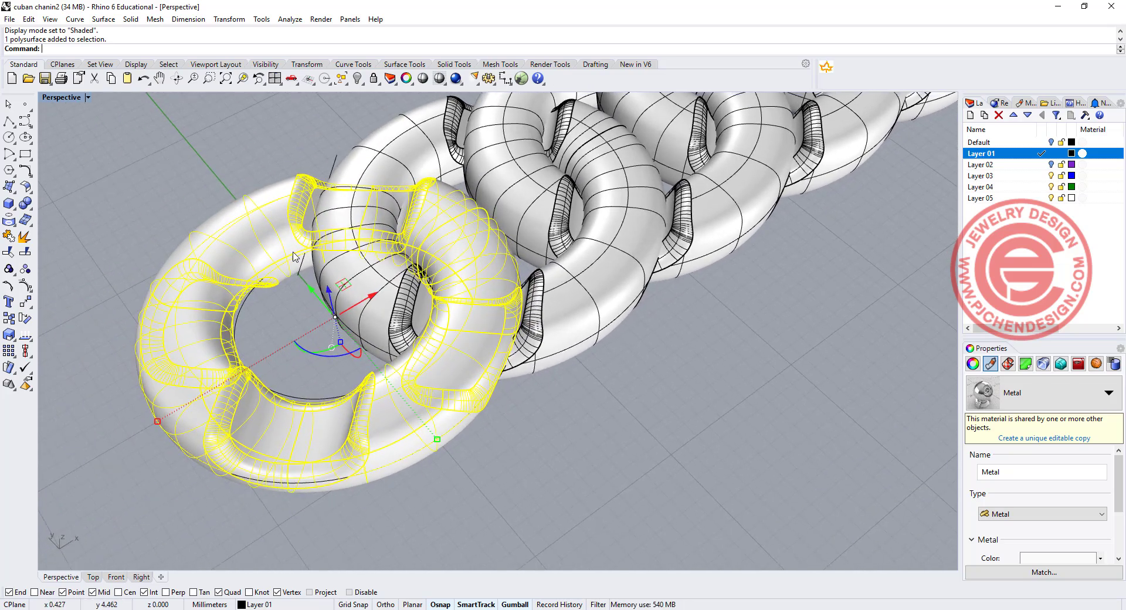
{"action": "mouse_move", "coordinate": [491, 370]}
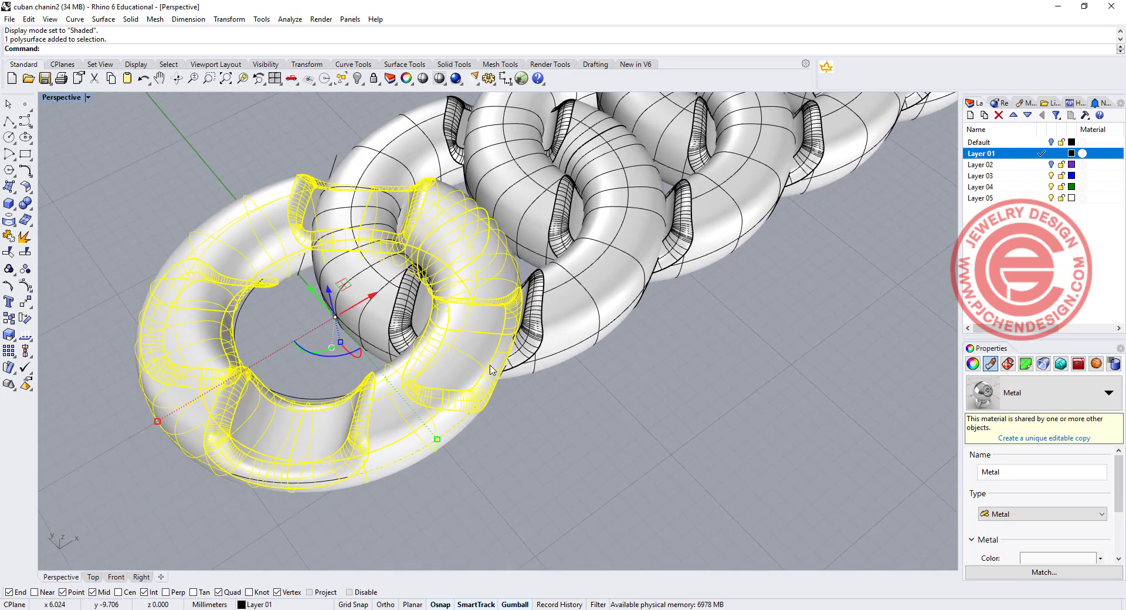
{"action": "mouse_move", "coordinate": [58, 105]}
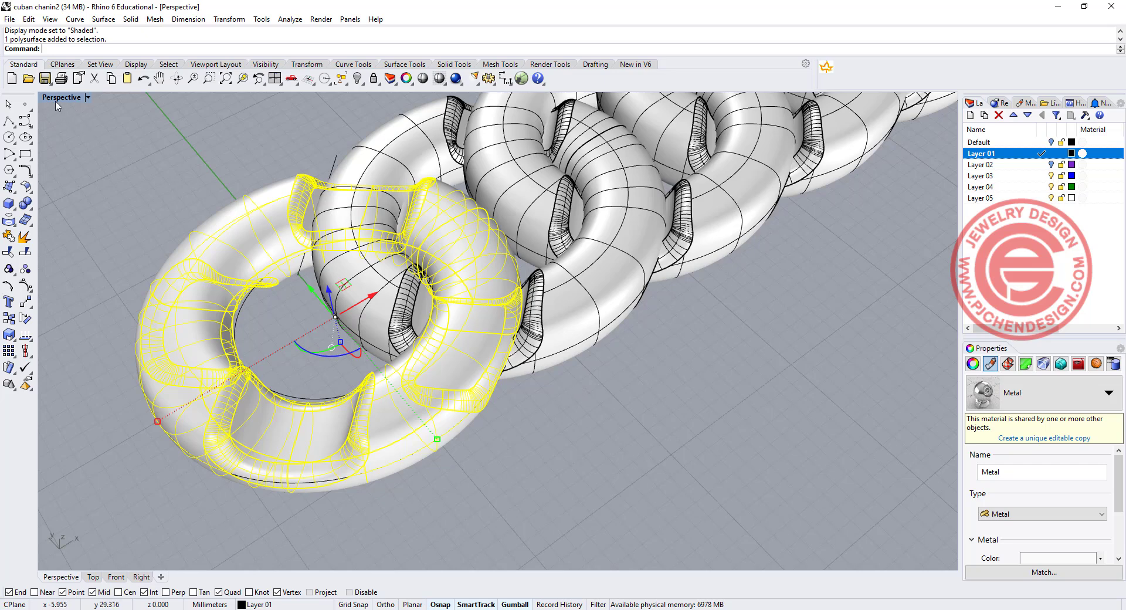
In the maximized Top view, draw an ellipse centred on the origin with two picked axis ends.
{"action": "left_click", "coordinate": [91, 577]}
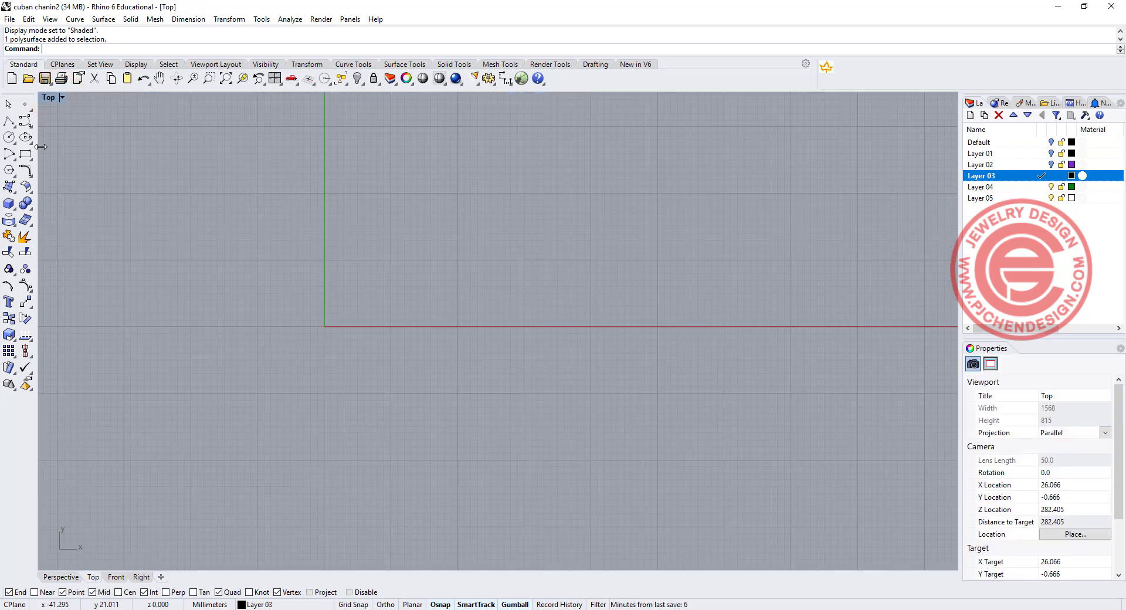
{"action": "left_click", "coordinate": [25, 137]}
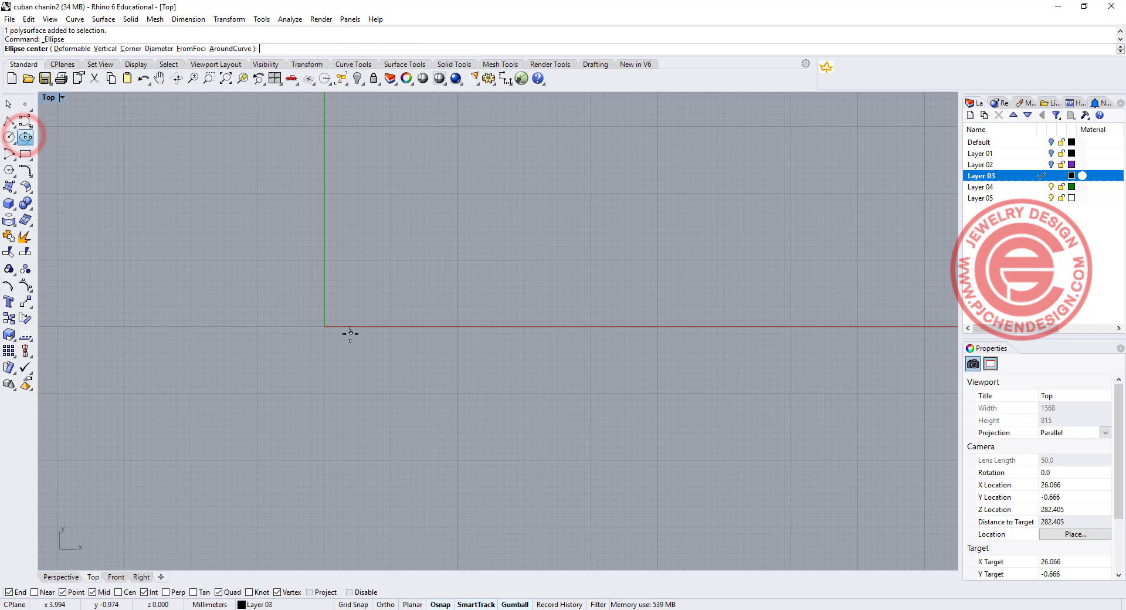
{"action": "left_click", "coordinate": [324, 326]}
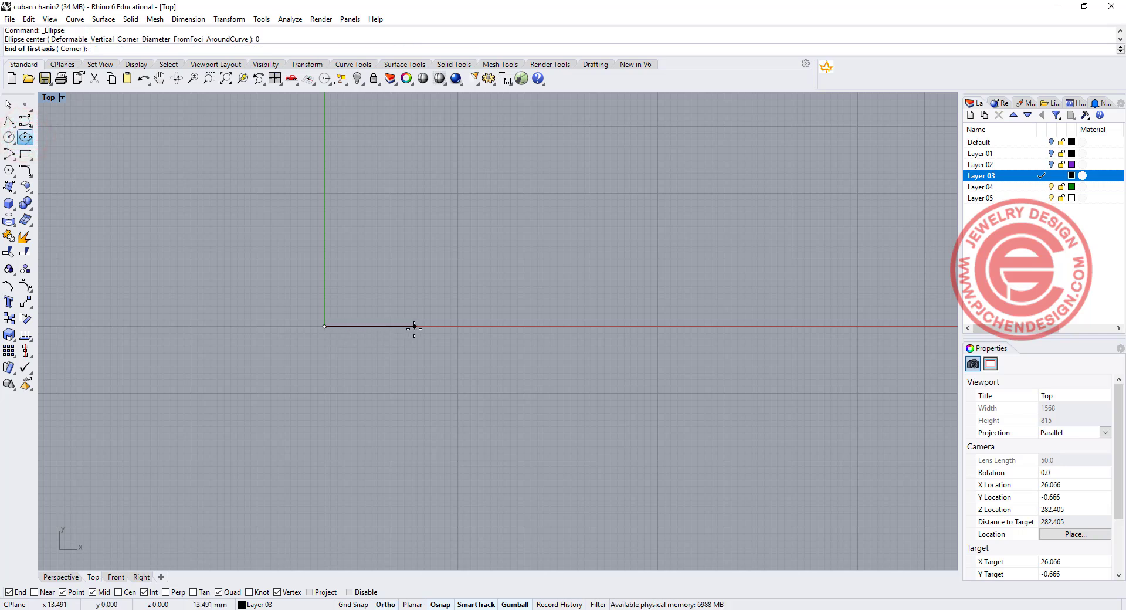
{"action": "left_click", "coordinate": [418, 326]}
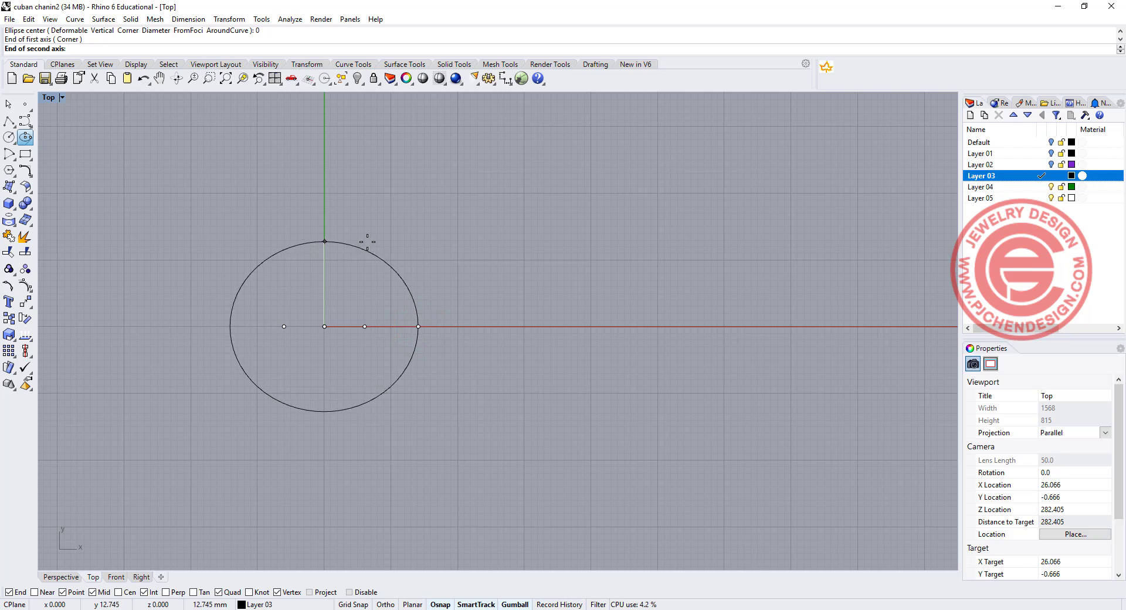
{"action": "left_click", "coordinate": [465, 306]}
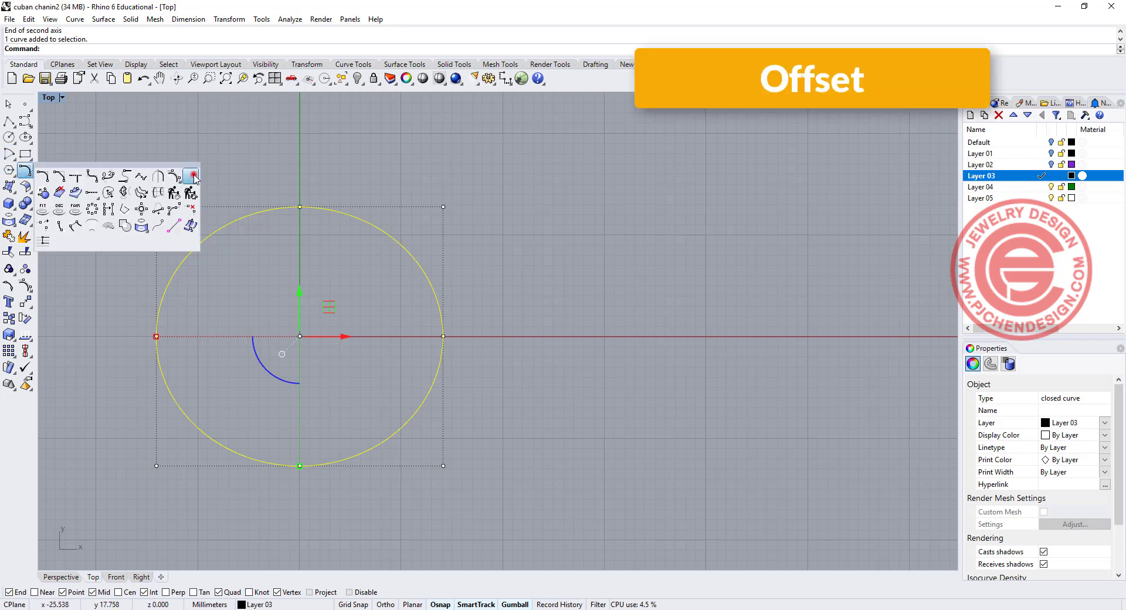
Offset the ellipse inward by 7 and select both ellipses.
{"action": "left_click", "coordinate": [192, 176]}
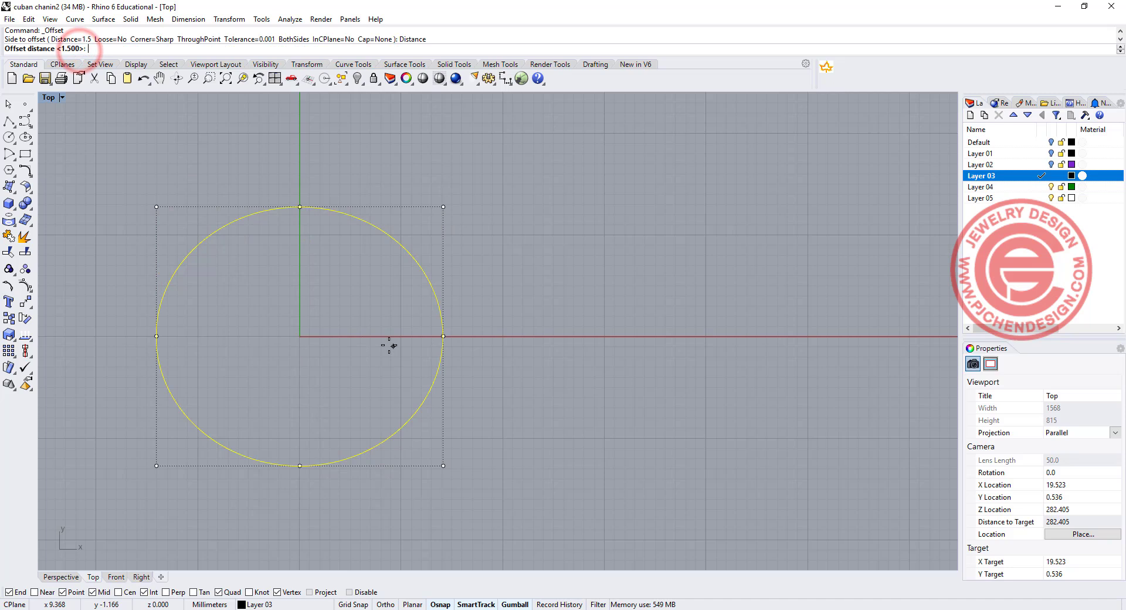
{"action": "type", "text": "7"}
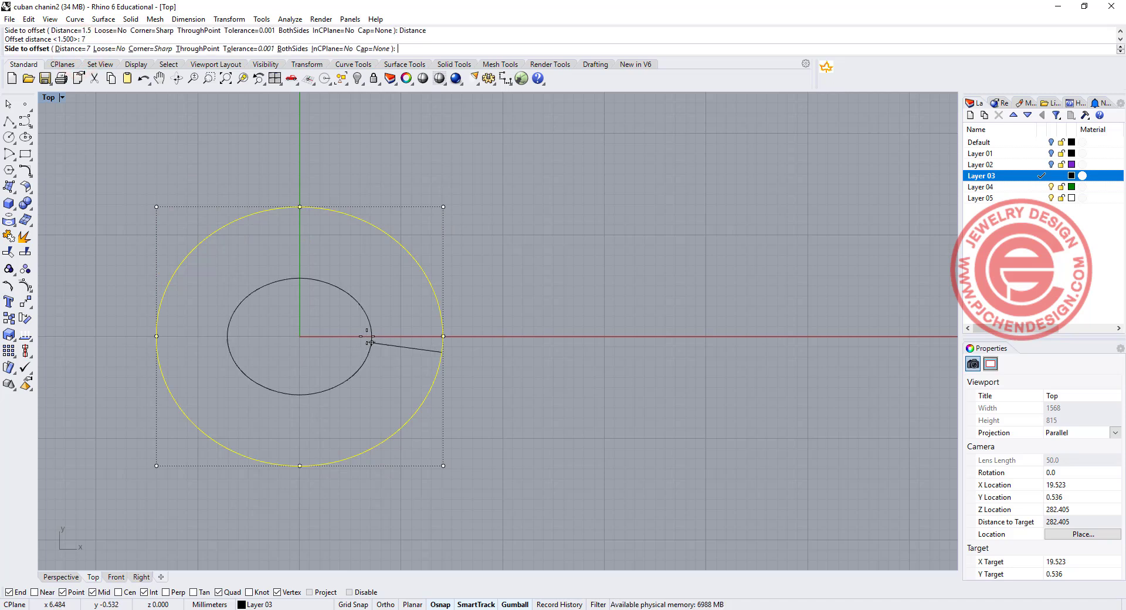
{"action": "mouse_move", "coordinate": [370, 352]}
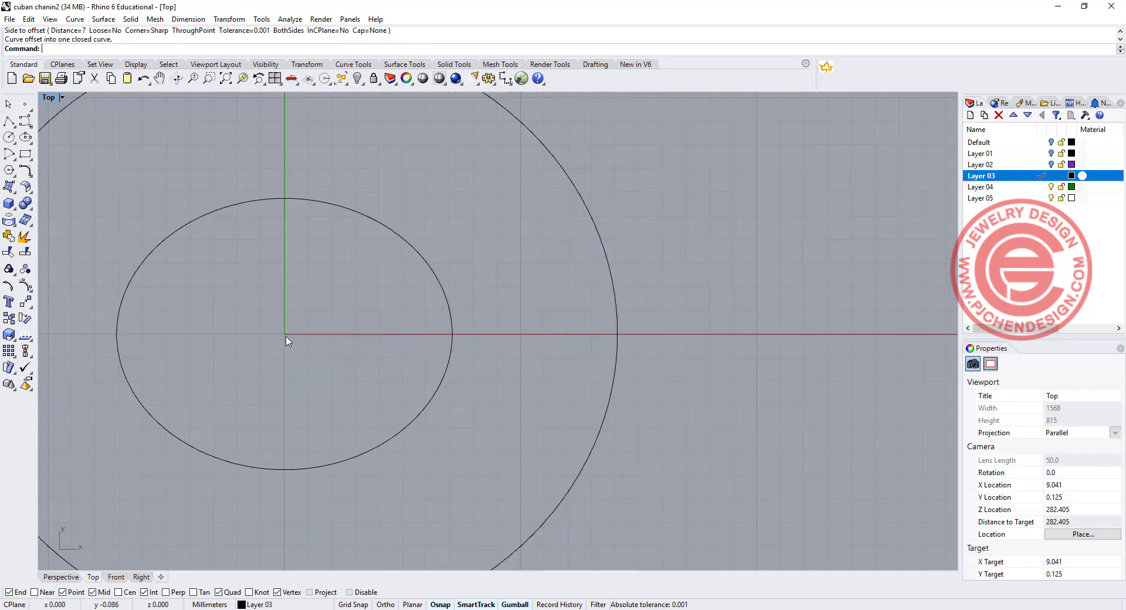
{"action": "left_click", "coordinate": [451, 335]}
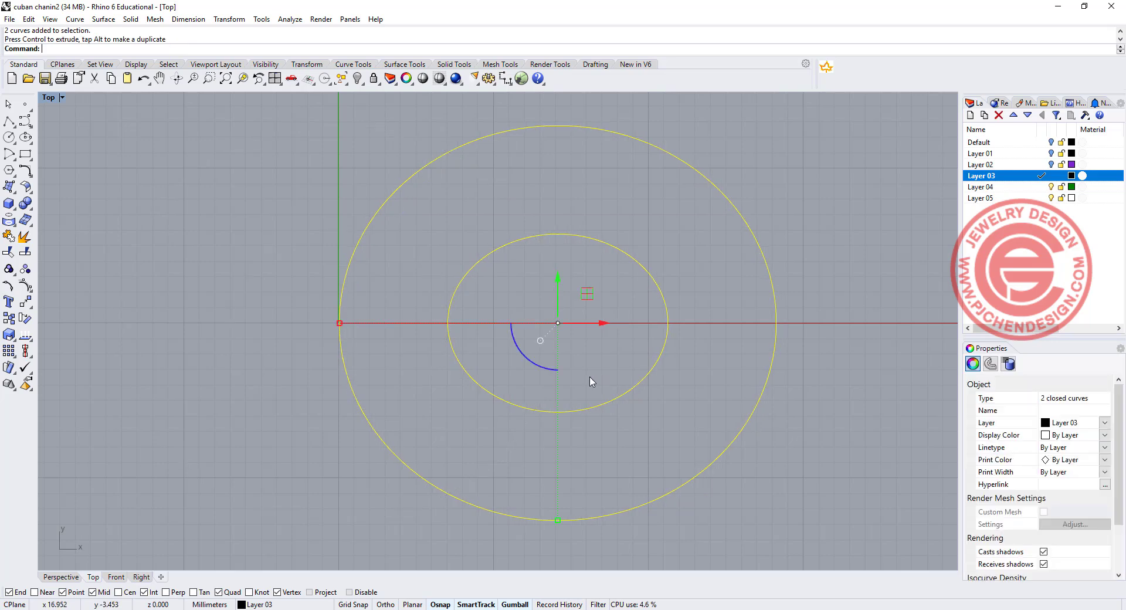
{"action": "key", "text": "ctrl+z"}
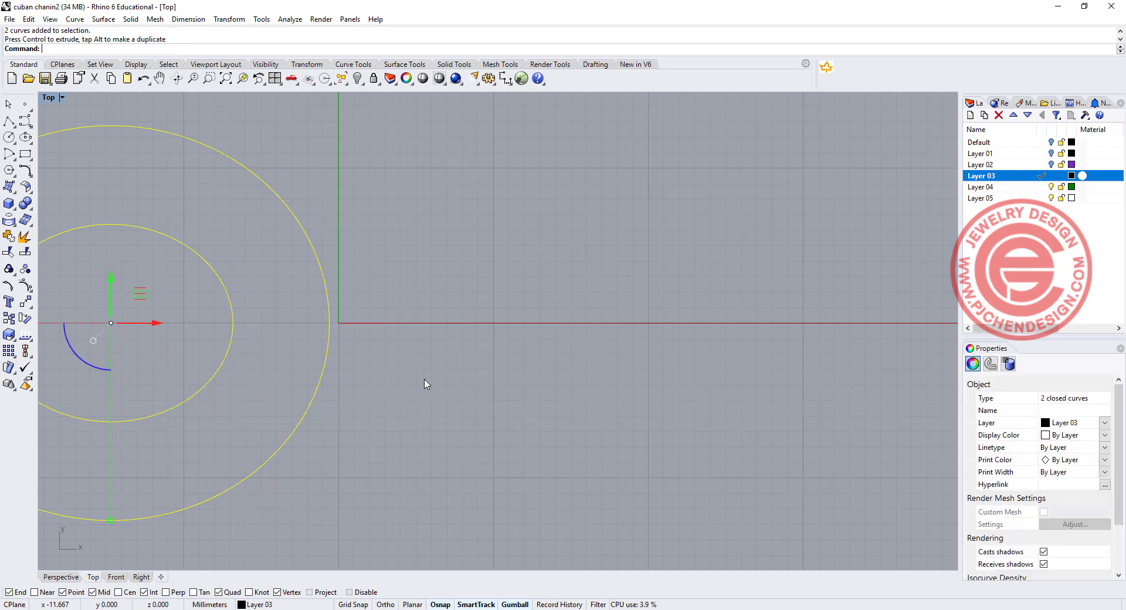
Draw a filleted rectangle profile in the Front view between the ellipses, then maximize Perspective.
{"action": "key", "text": "ctrl+z"}
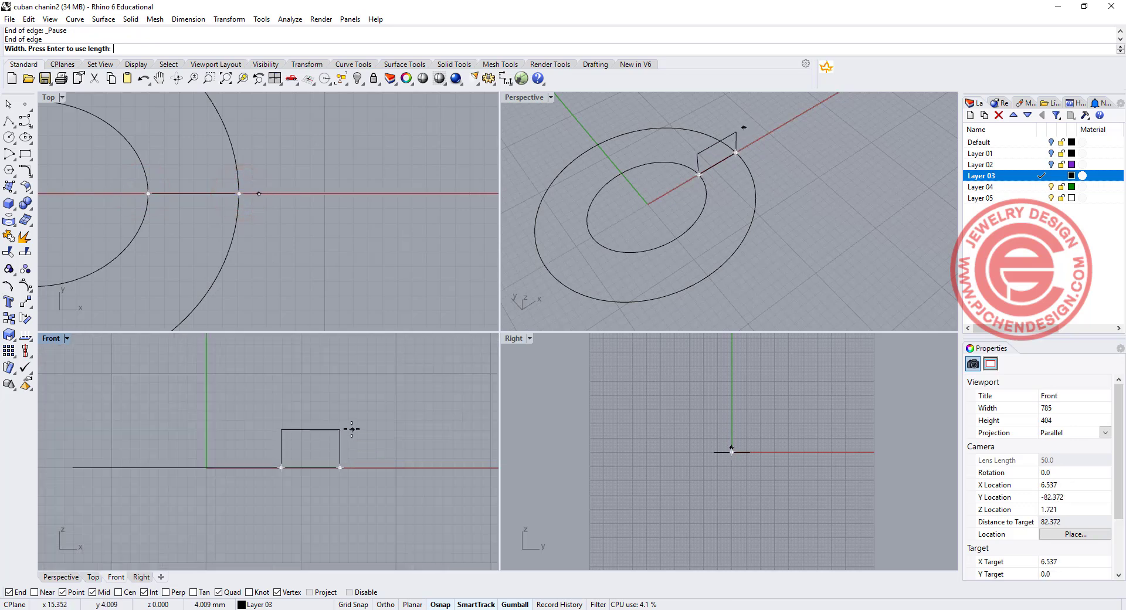
{"action": "left_click", "coordinate": [351, 411]}
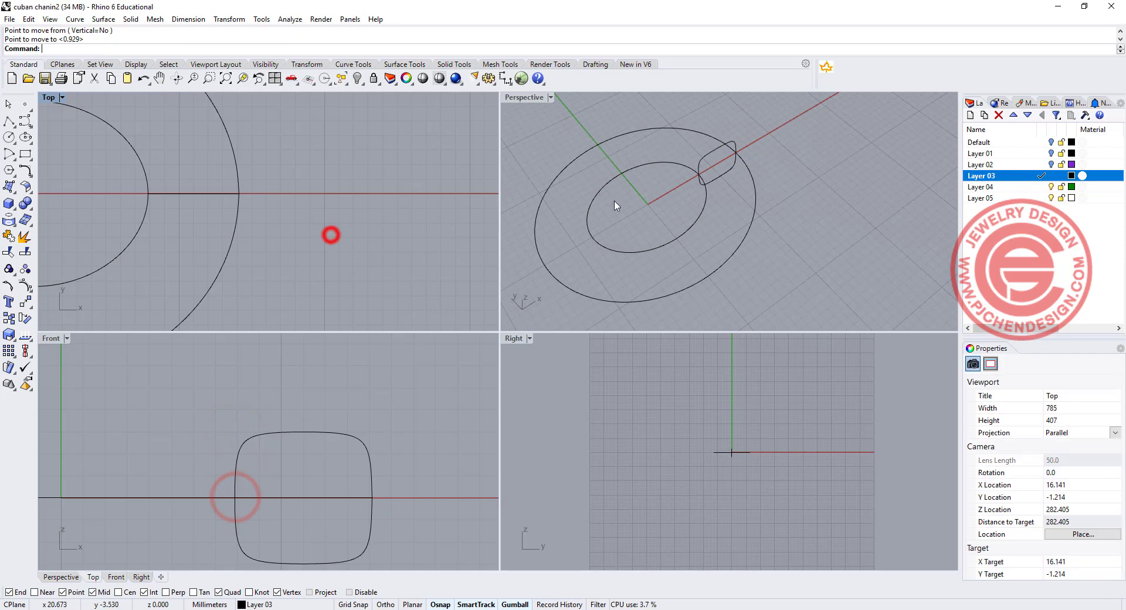
{"action": "double_click", "coordinate": [524, 96]}
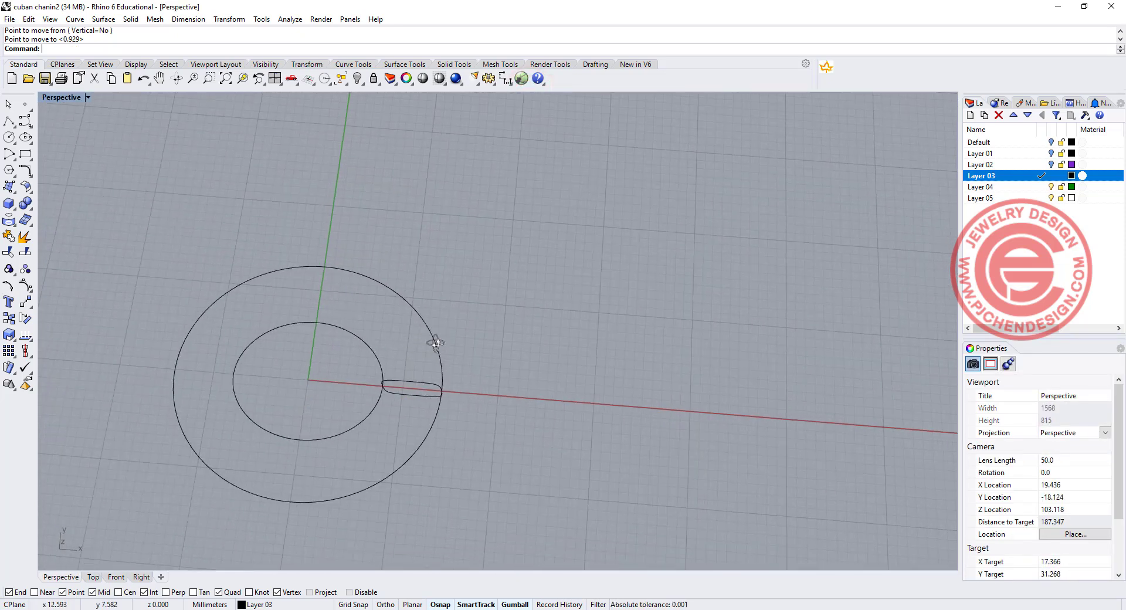
Sweep the profile along both ellipse rails, then slide a duplicate link along the x-axis.
{"action": "left_click", "coordinate": [435, 345]}
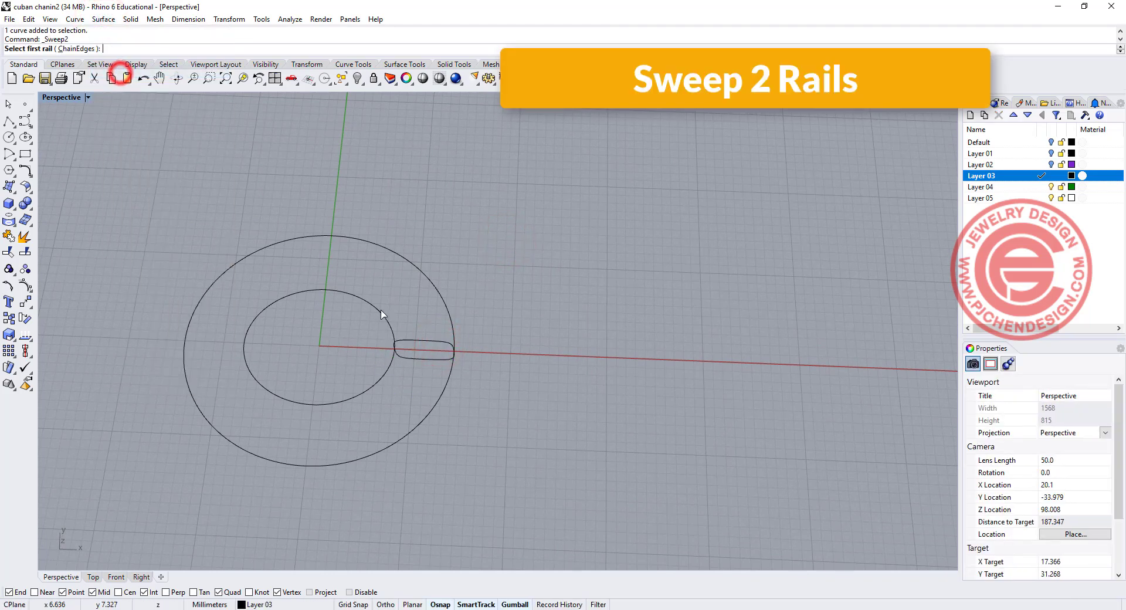
{"action": "left_click", "coordinate": [431, 341]}
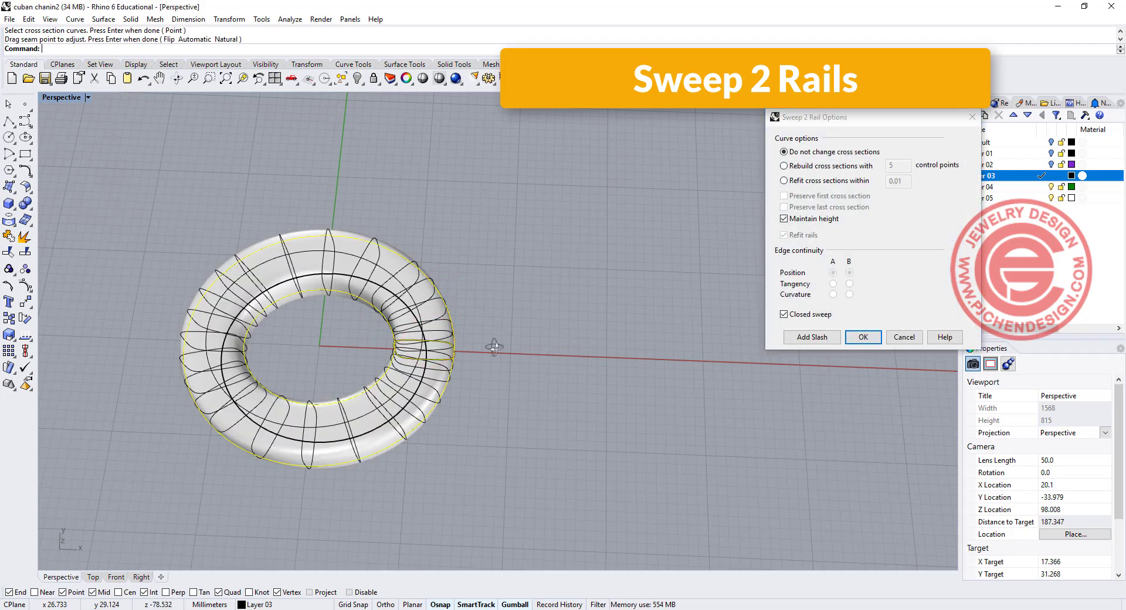
{"action": "left_click", "coordinate": [862, 337]}
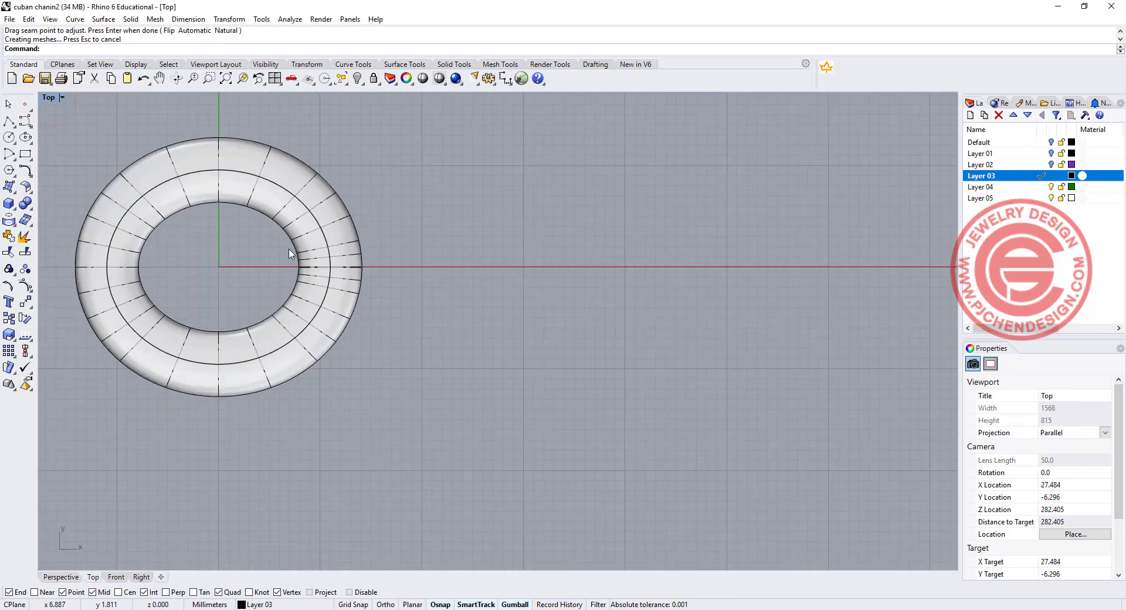
{"action": "left_click", "coordinate": [266, 269]}
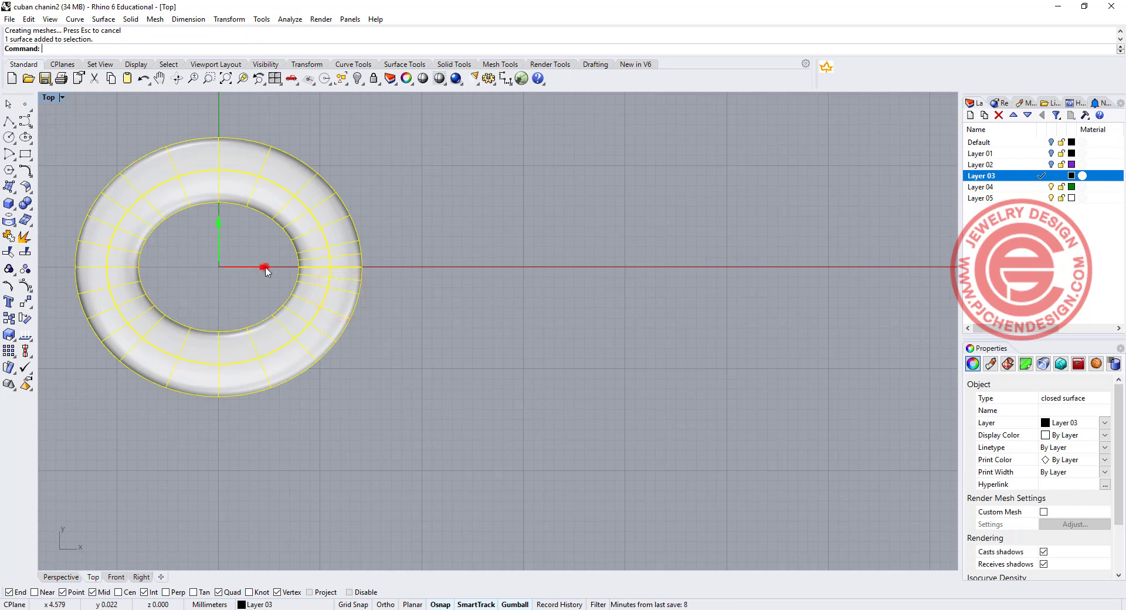
{"action": "left_click_drag", "start_coordinate": [265, 268], "coordinate": [399, 268]}
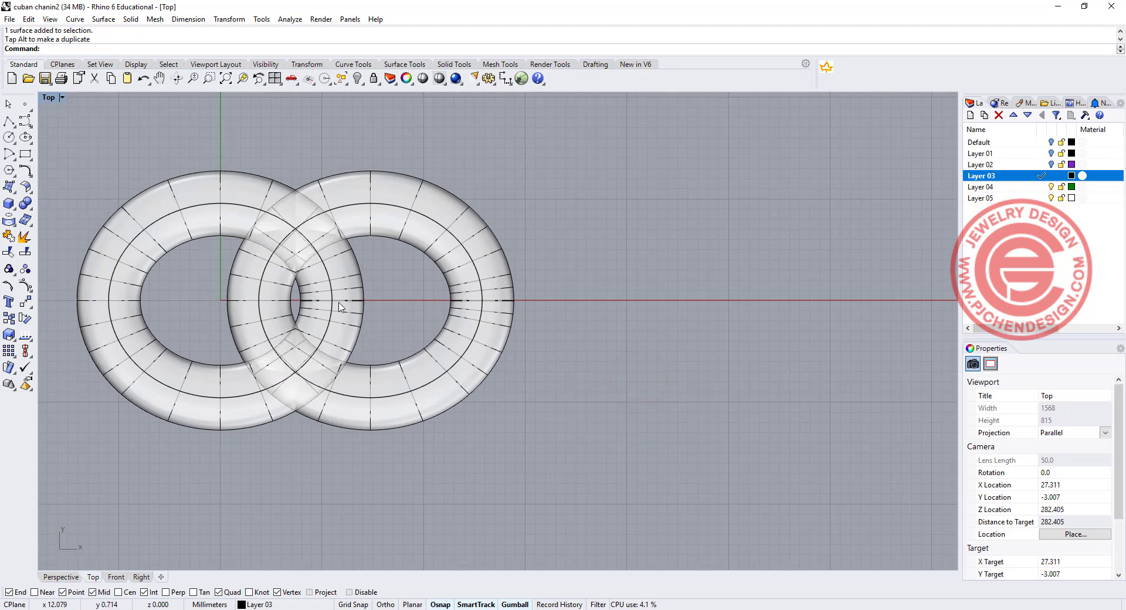
Extract intersection curves between the two tori and give them a red display colour.
{"action": "scroll", "scroll_direction": "up", "scroll_amount": 3}
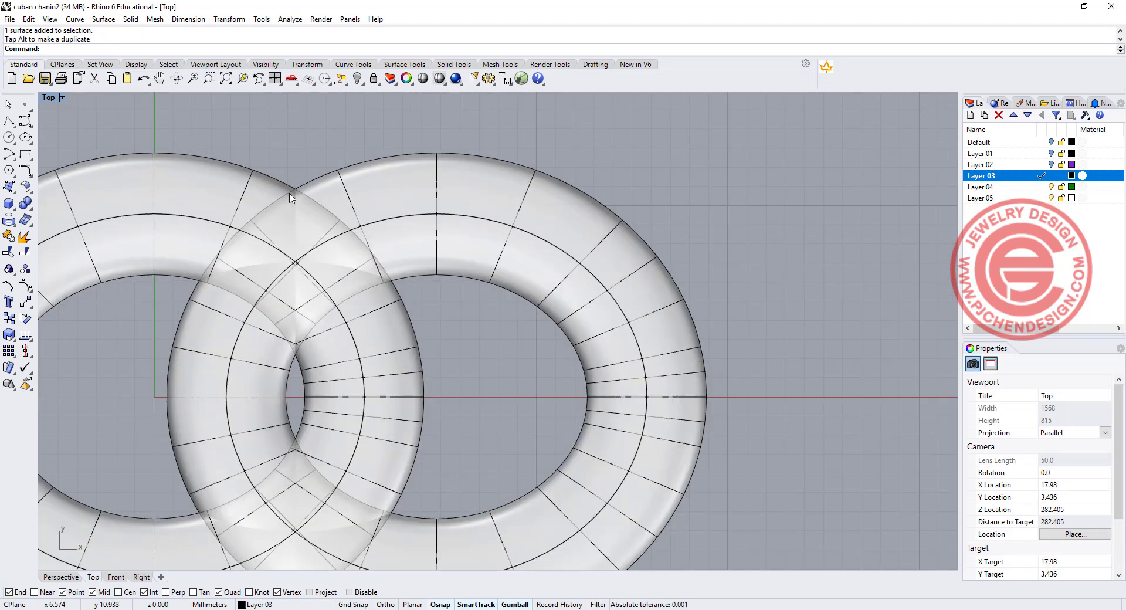
{"action": "mouse_move", "coordinate": [194, 324]}
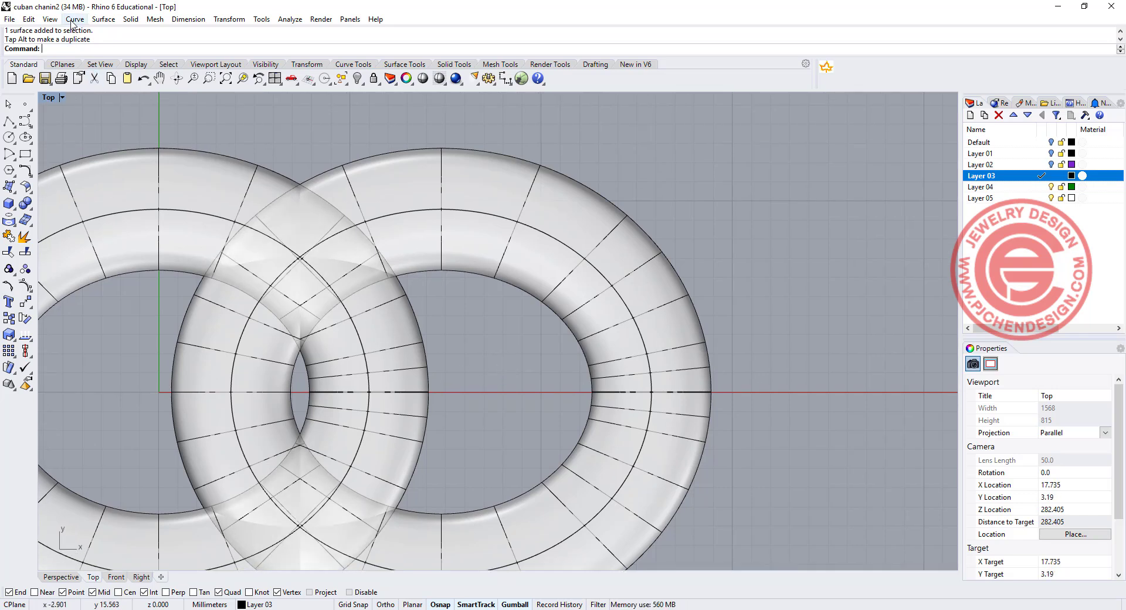
{"action": "left_click", "coordinate": [75, 19]}
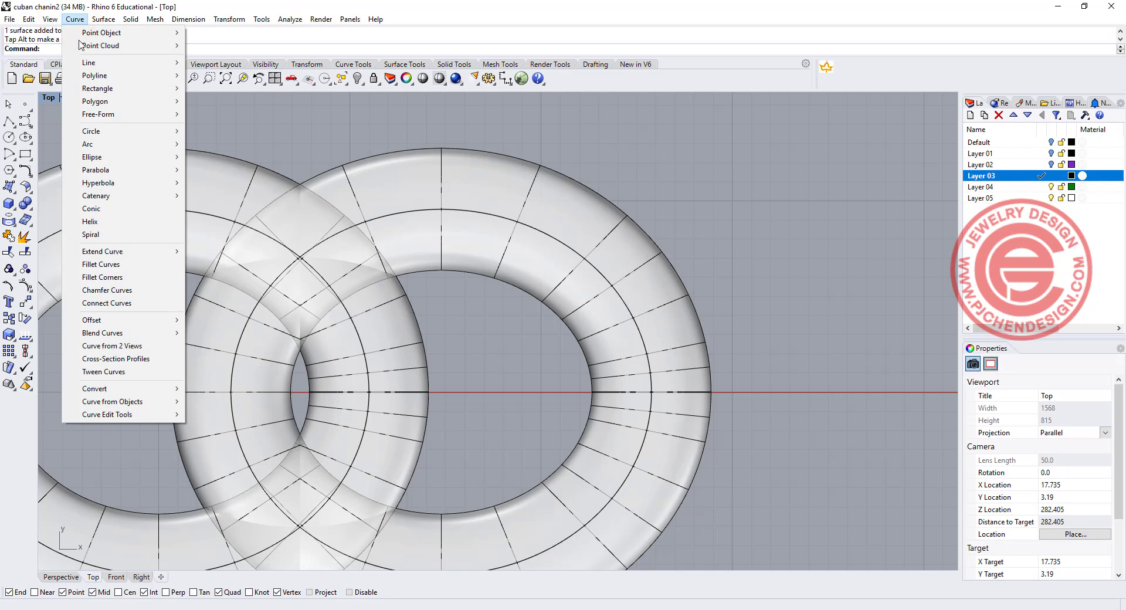
{"action": "mouse_move", "coordinate": [112, 402]}
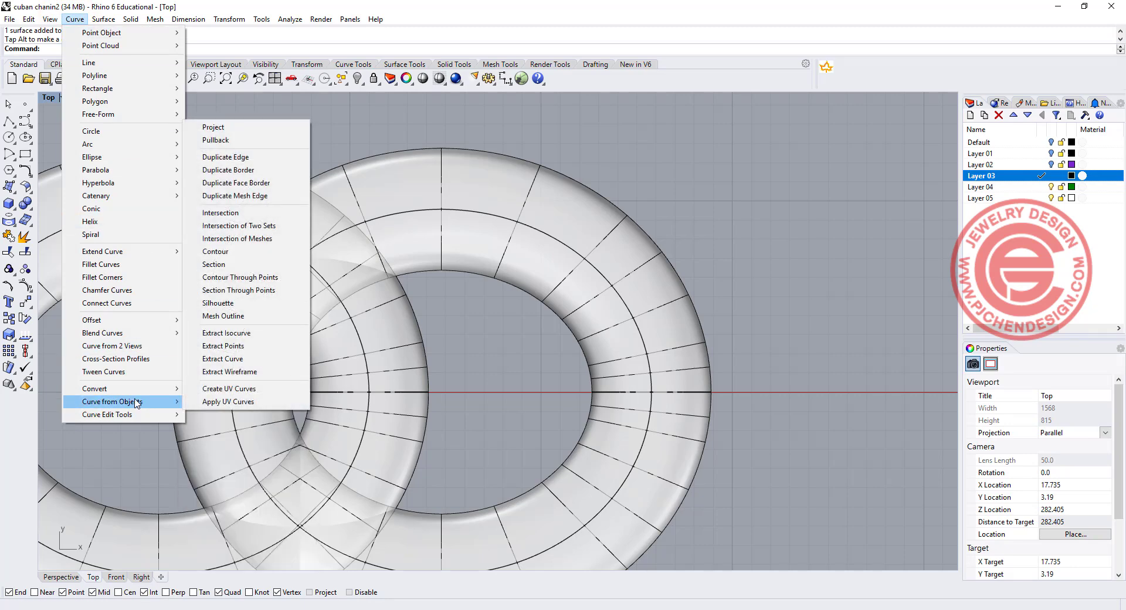
{"action": "left_click", "coordinate": [221, 212]}
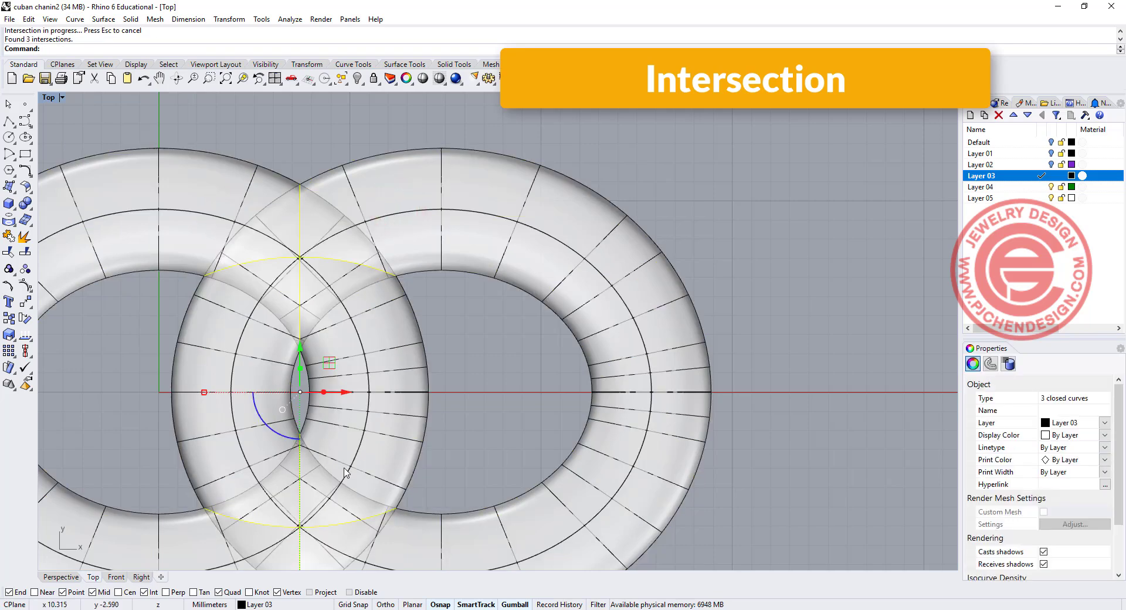
{"action": "mouse_move", "coordinate": [1100, 437]}
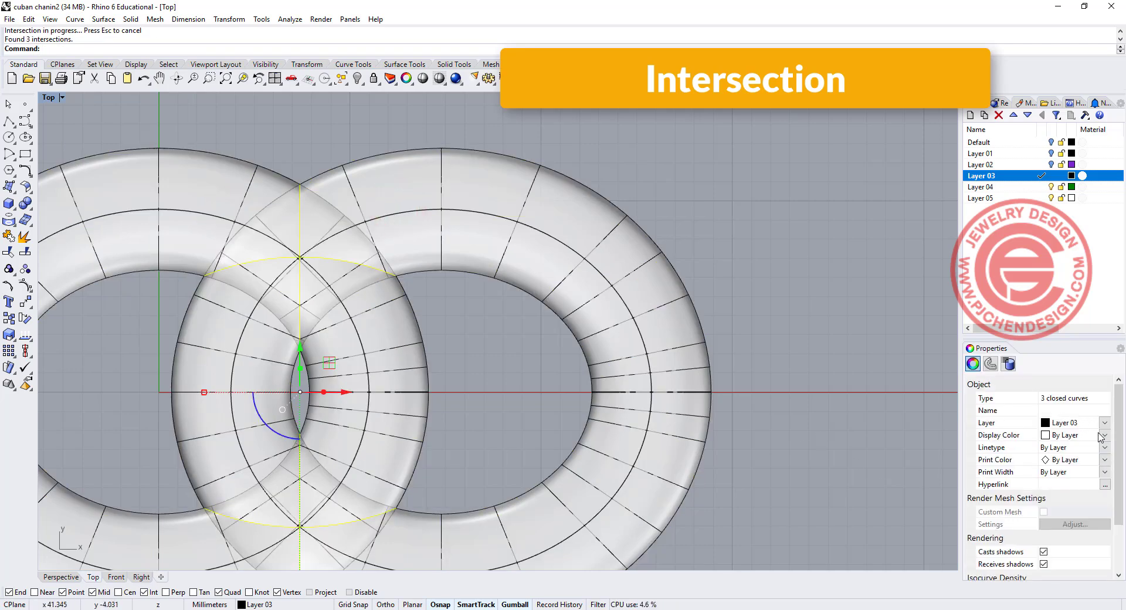
{"action": "left_click", "coordinate": [1105, 435]}
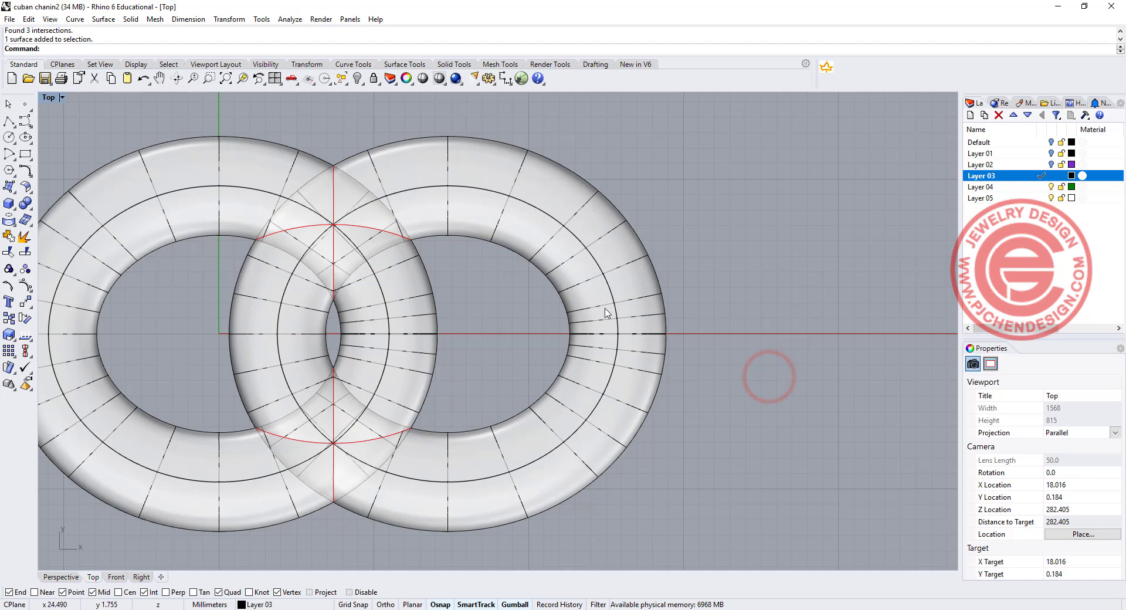
Delete the second torus, draw a diagonal guide line and copy it to the other intersection.
{"action": "key", "text": "Delete"}
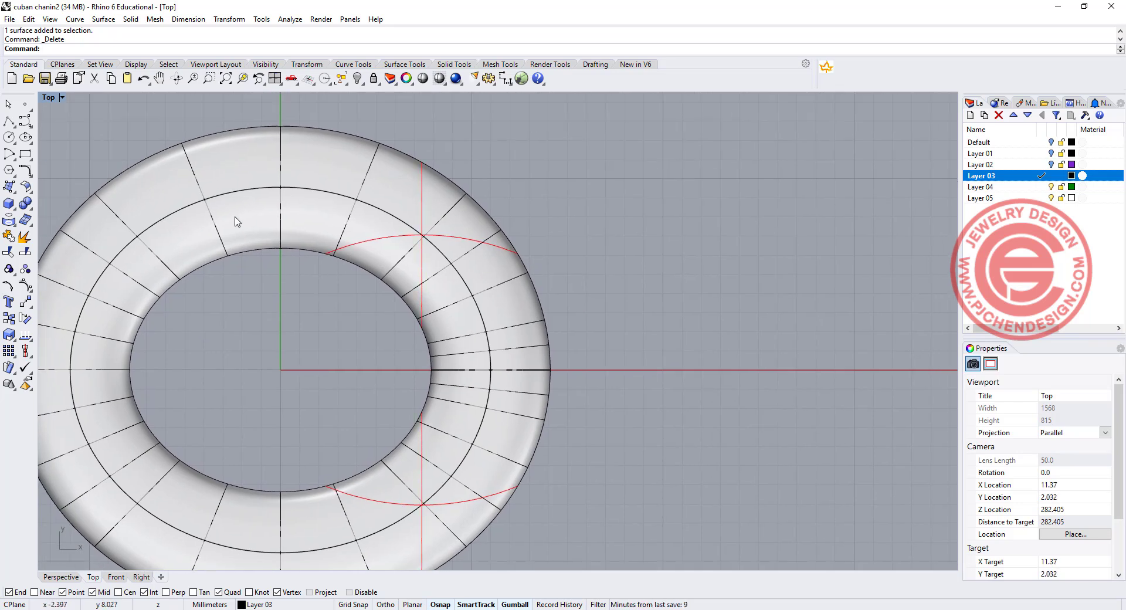
{"action": "left_click", "coordinate": [9, 118]}
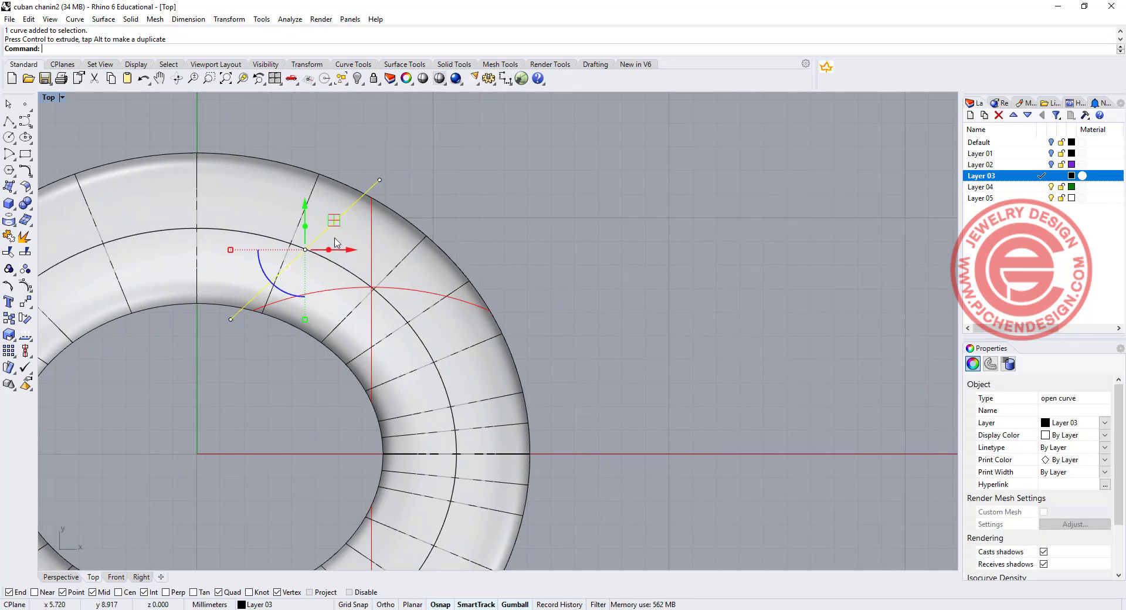
{"action": "left_click_drag", "start_coordinate": [333, 220], "coordinate": [469, 325]}
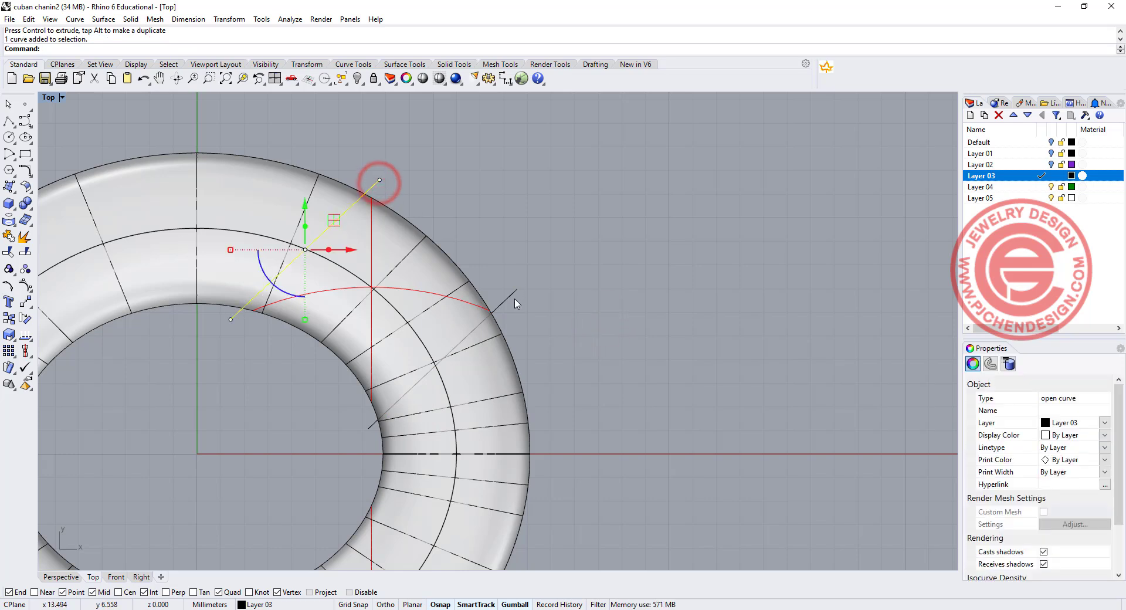
{"action": "left_click", "coordinate": [1104, 435]}
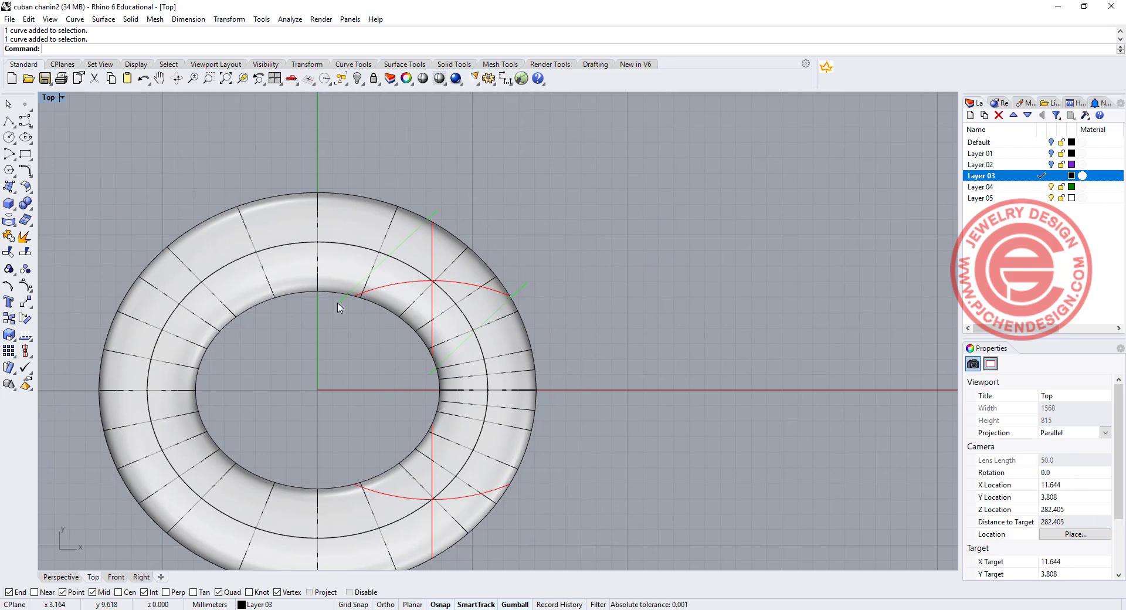
{"action": "left_click", "coordinate": [438, 390]}
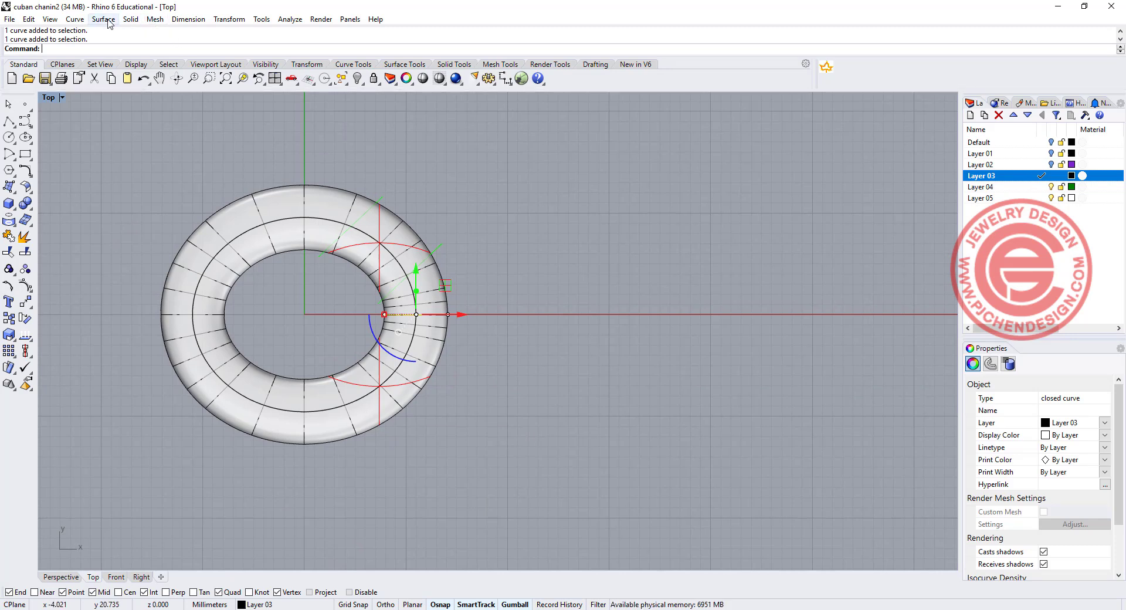
Extrude the closed intersection curve straight into a bar and check it in the Top view.
{"action": "left_click", "coordinate": [130, 19]}
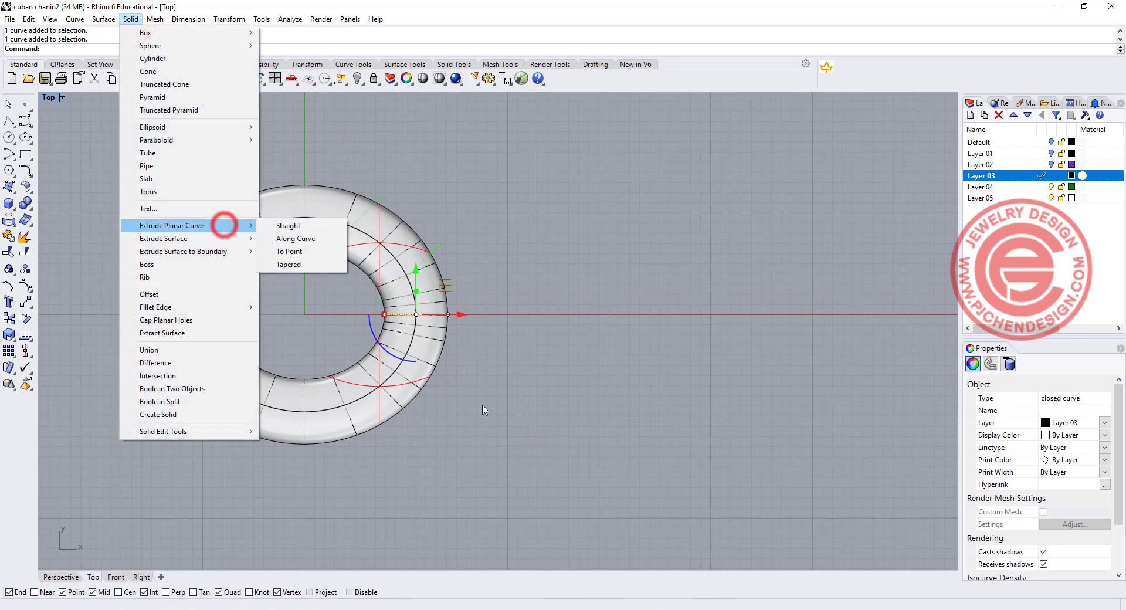
{"action": "left_click", "coordinate": [288, 226]}
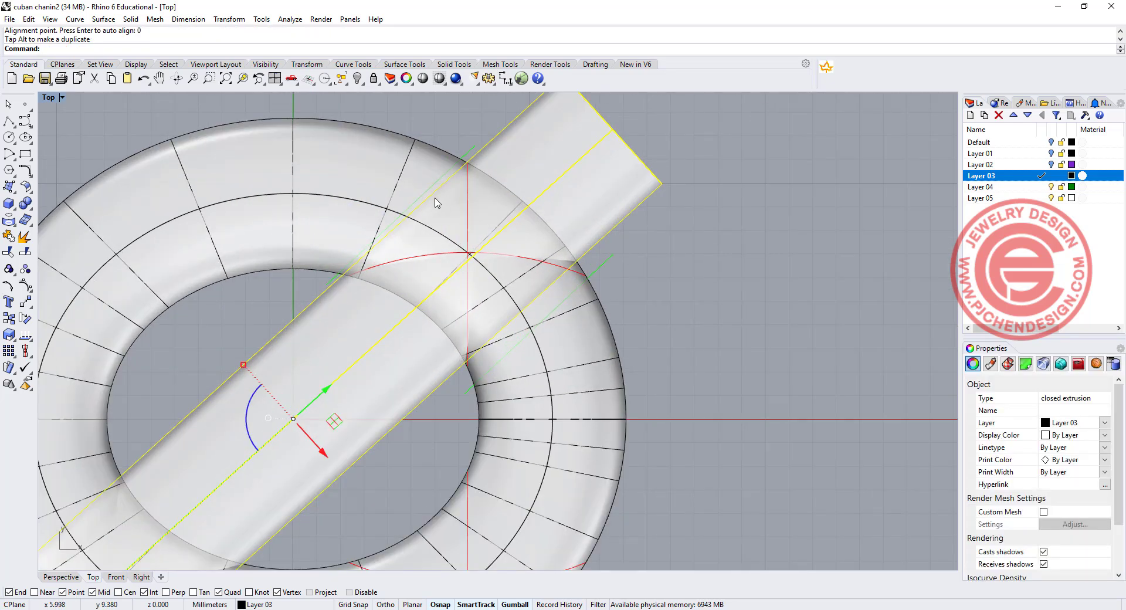
{"action": "mouse_move", "coordinate": [503, 286]}
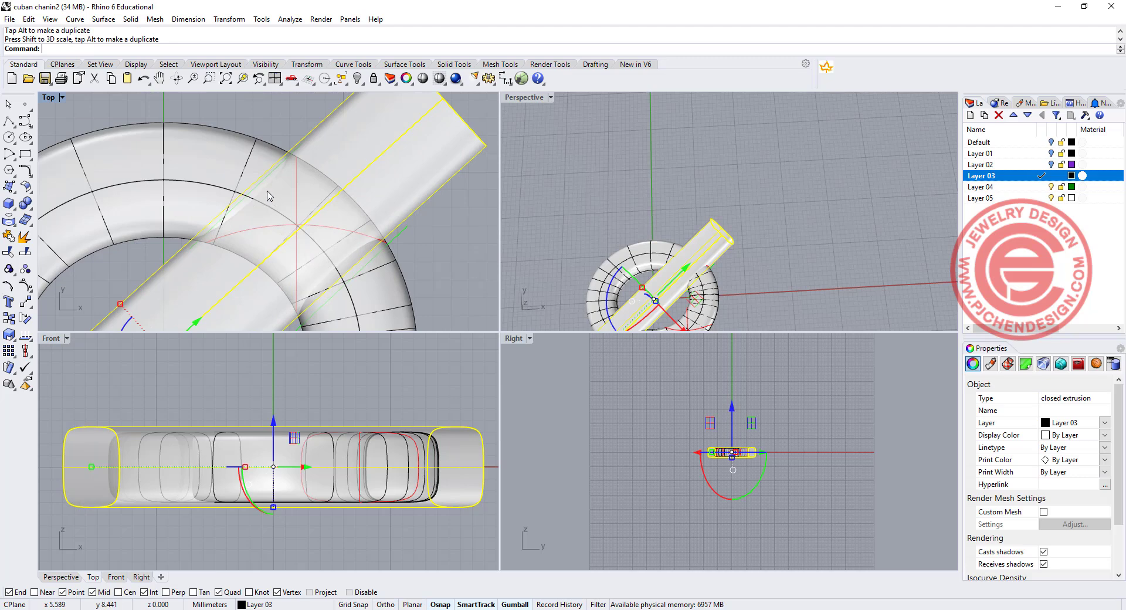
{"action": "double_click", "coordinate": [48, 96]}
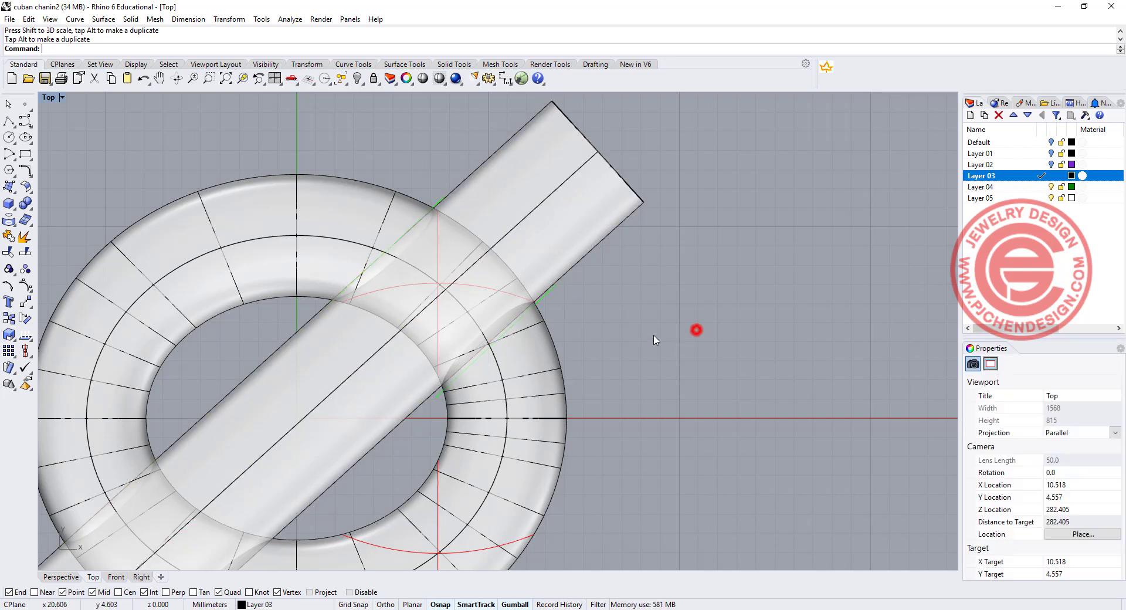
{"action": "mouse_move", "coordinate": [623, 332]}
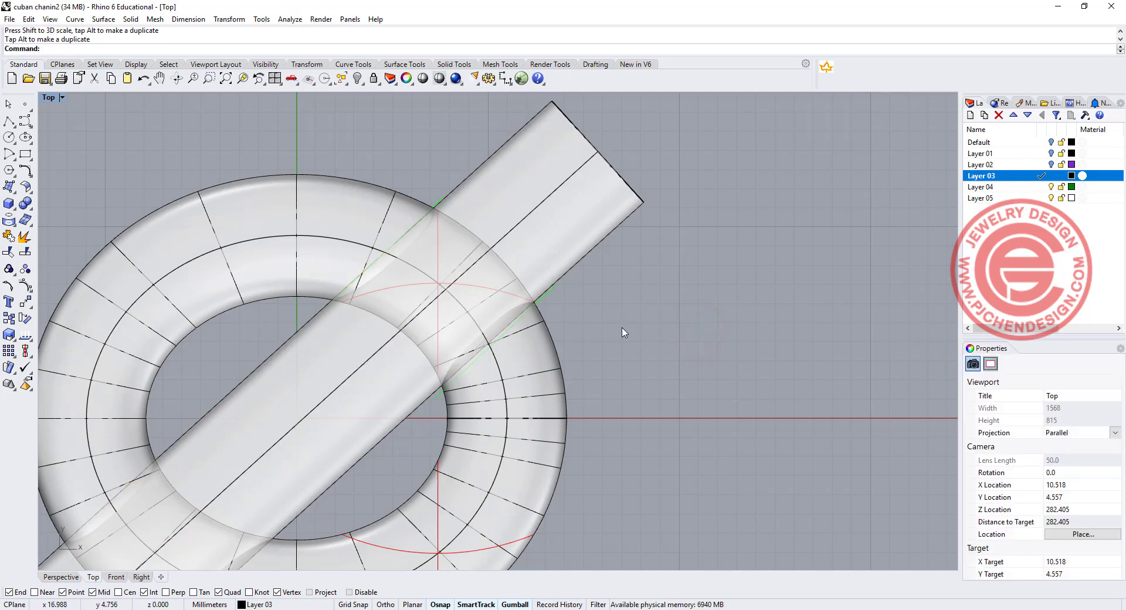
{"action": "left_click", "coordinate": [50, 97]}
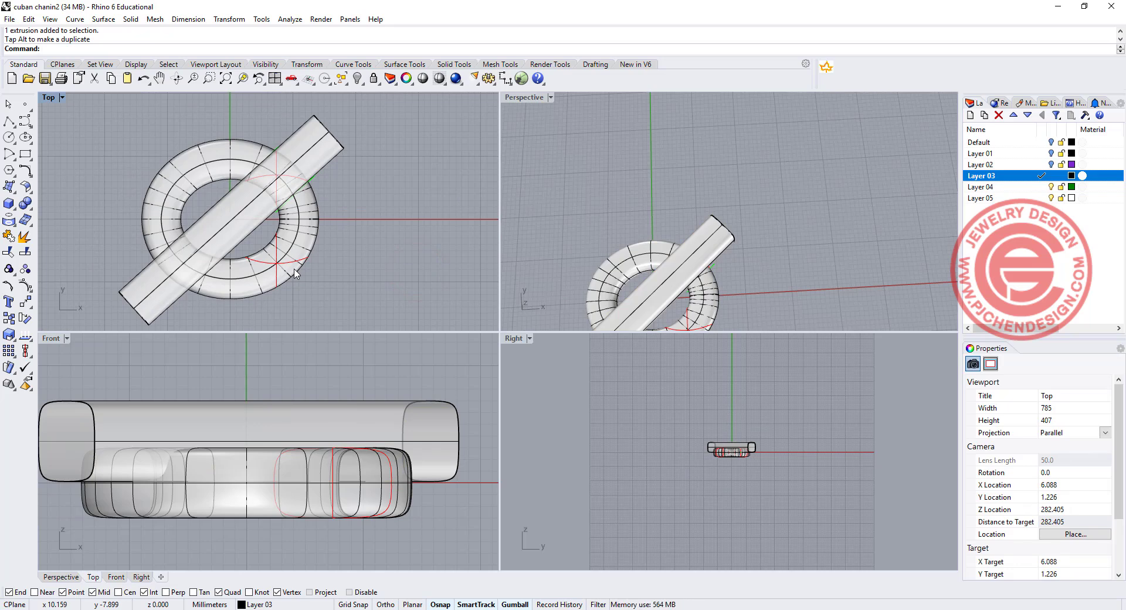
{"action": "mouse_move", "coordinate": [189, 288]}
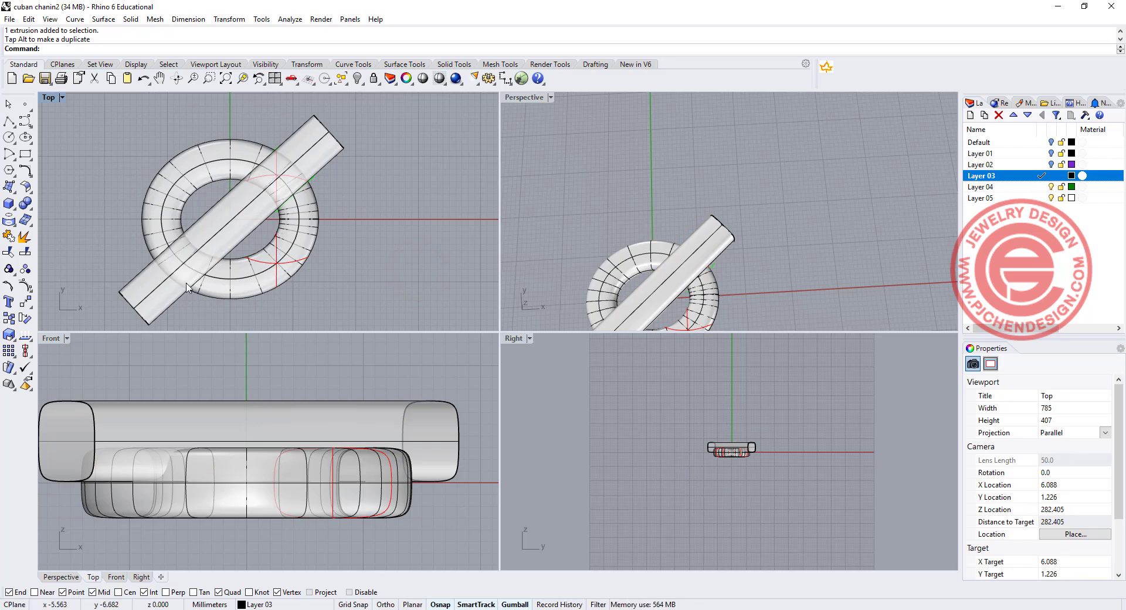
Mirror-copy the extruded bar across the link and orbit Perspective to see both bars.
{"action": "left_click", "coordinate": [186, 285]}
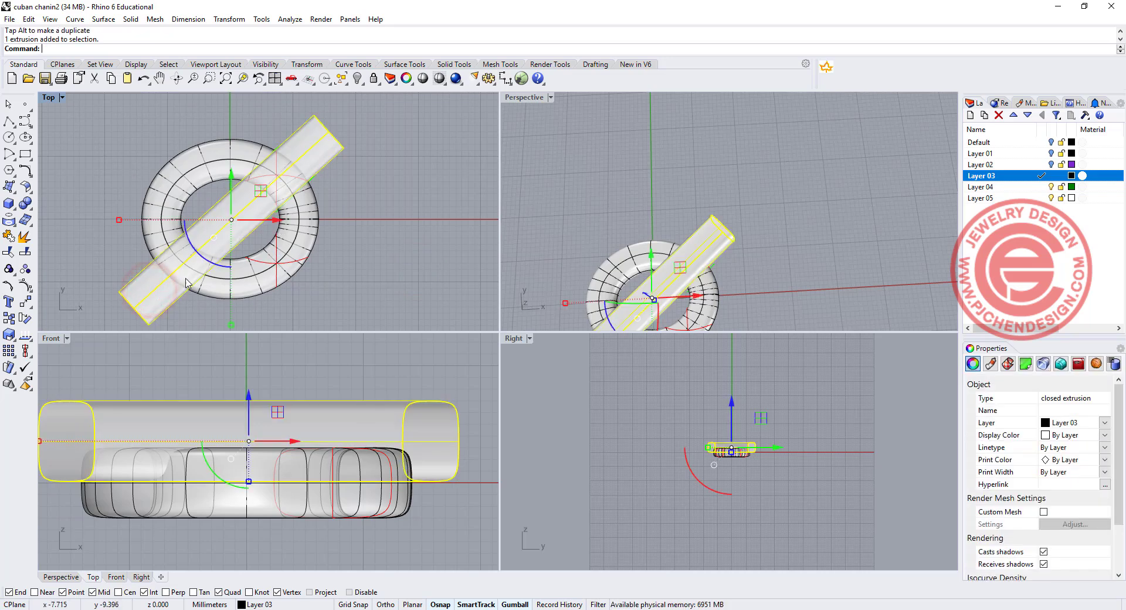
{"action": "mouse_move", "coordinate": [300, 307]}
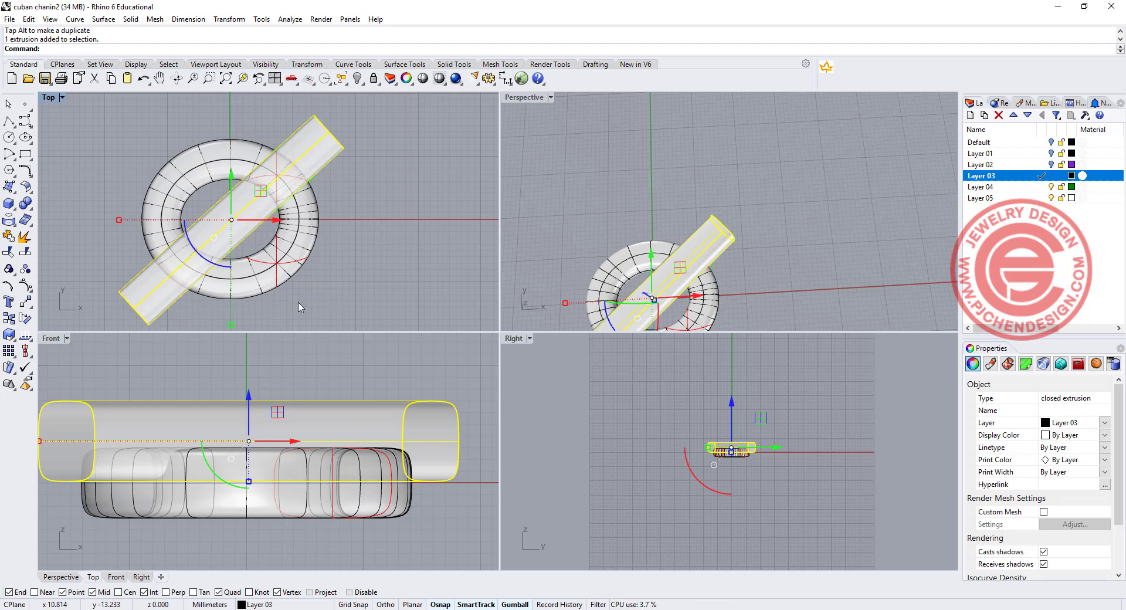
{"action": "mouse_move", "coordinate": [204, 222]}
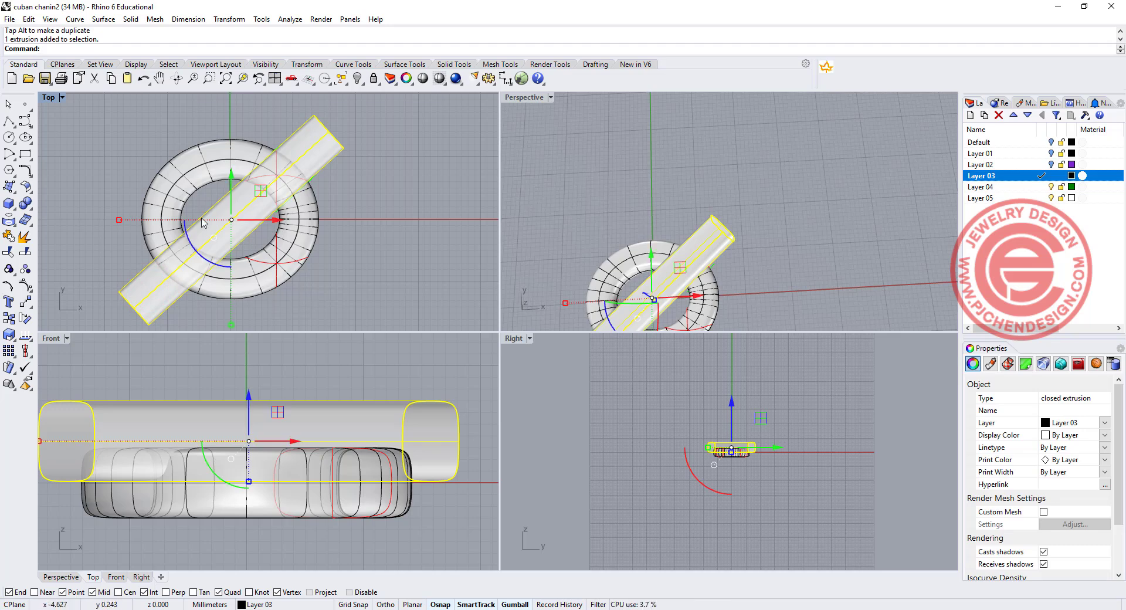
{"action": "left_click", "coordinate": [9, 302]}
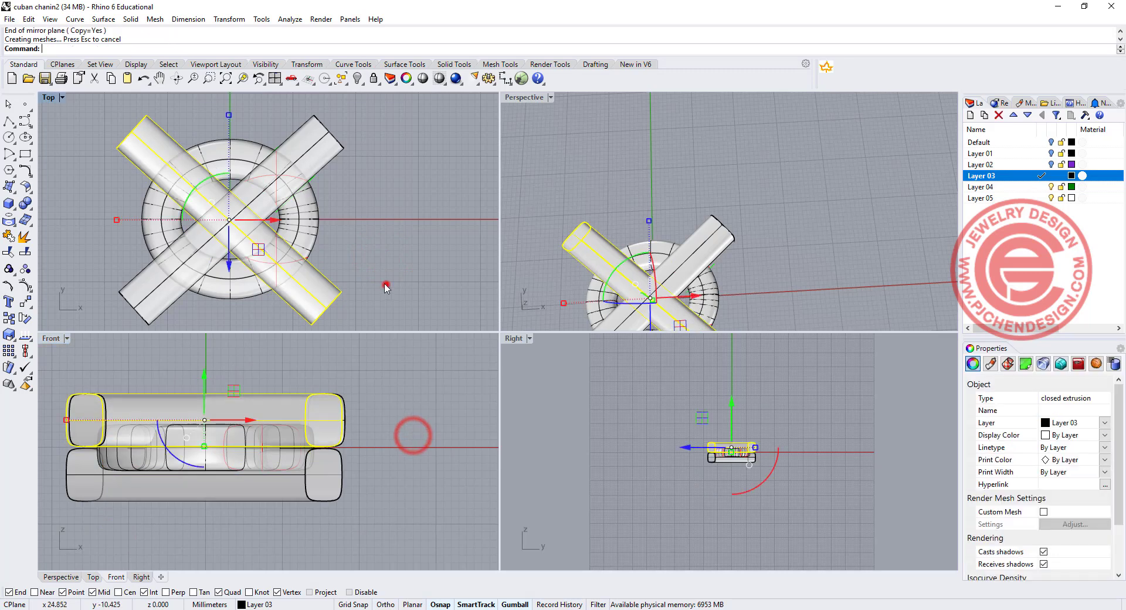
{"action": "left_click", "coordinate": [578, 235]}
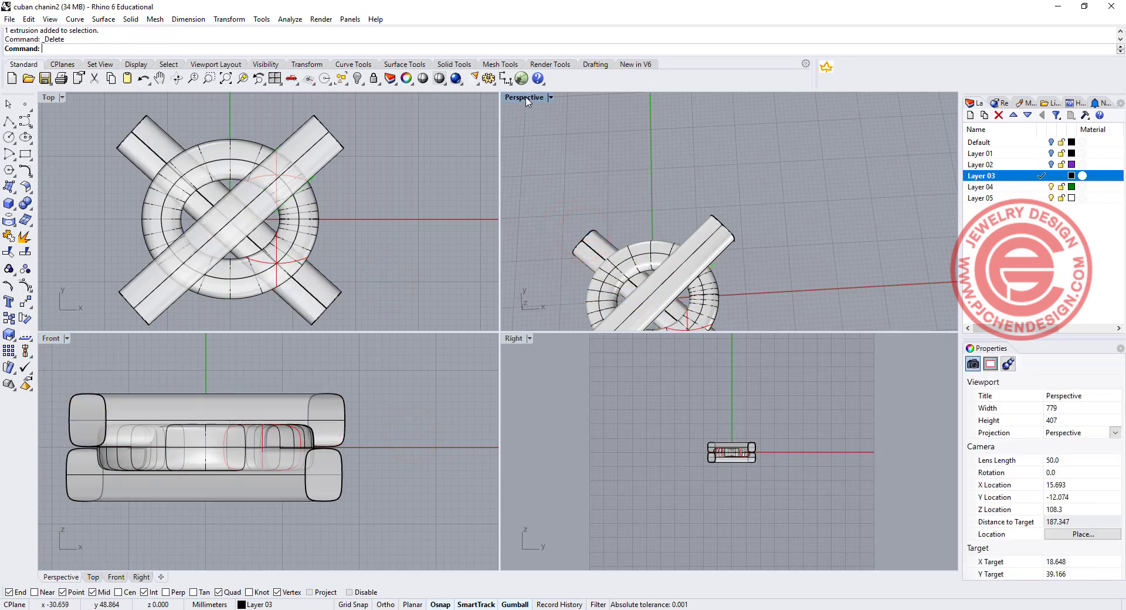
{"action": "double_click", "coordinate": [525, 97]}
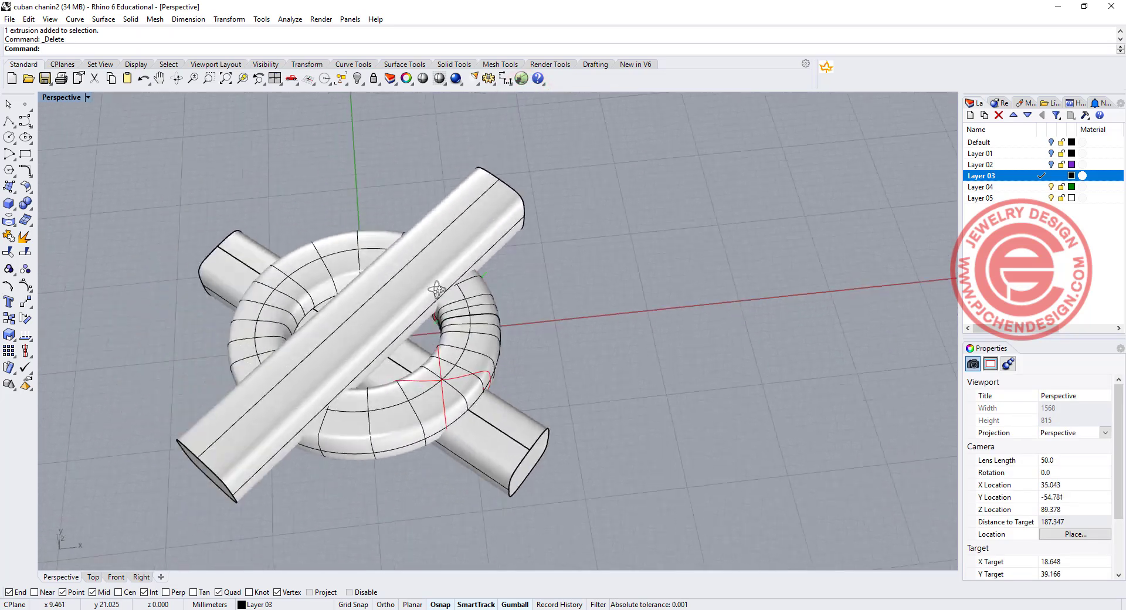
{"action": "left_click_drag", "start_coordinate": [438, 288], "coordinate": [352, 294]}
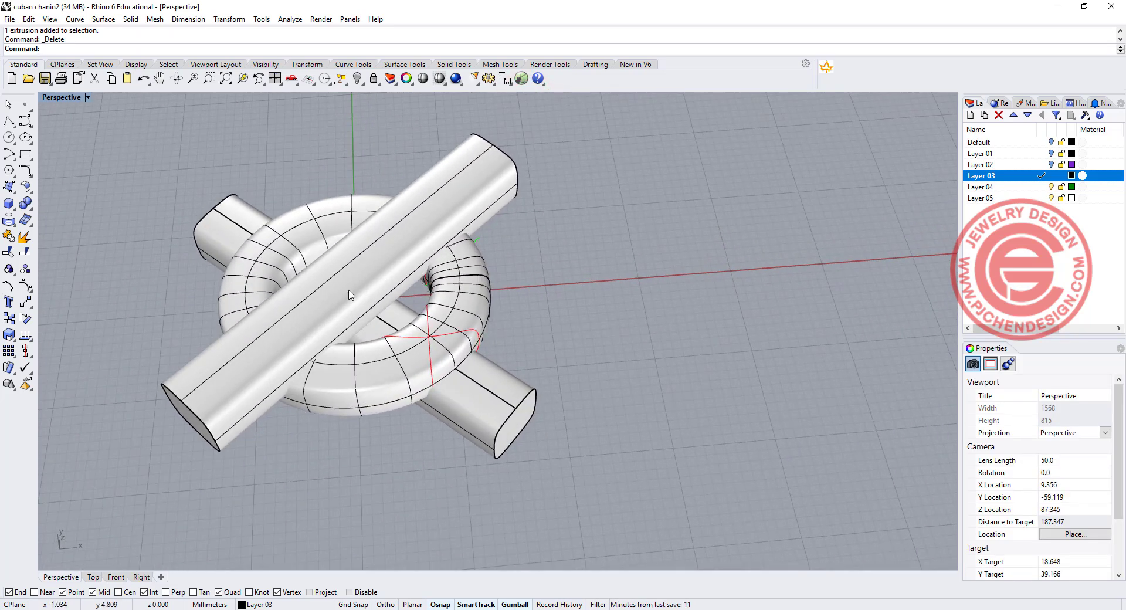
{"action": "left_click", "coordinate": [10, 203]}
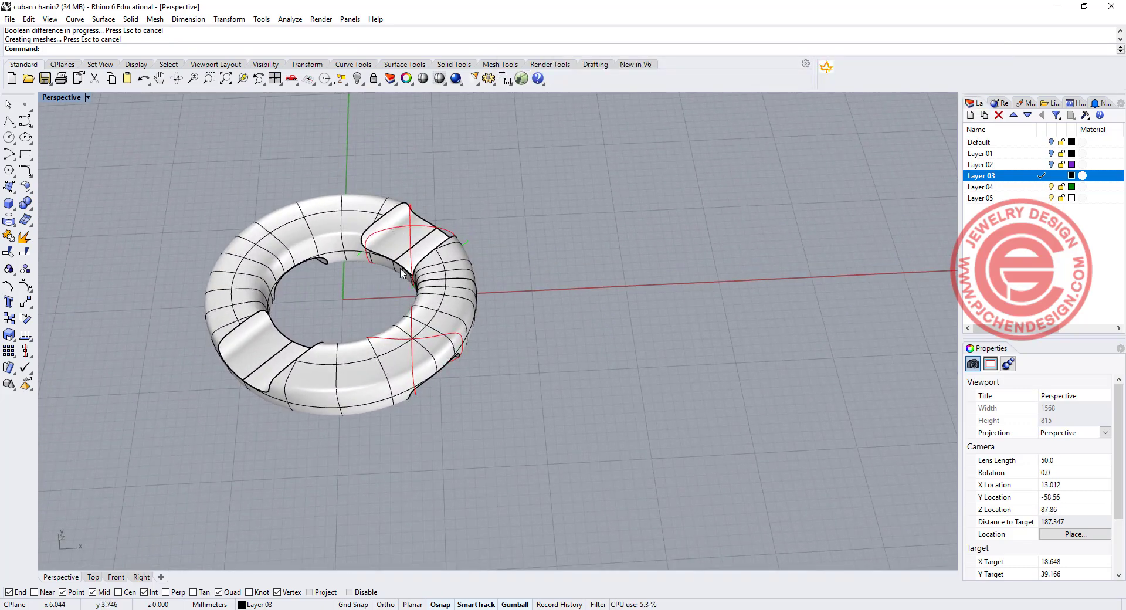
{"action": "left_click", "coordinate": [64, 96]}
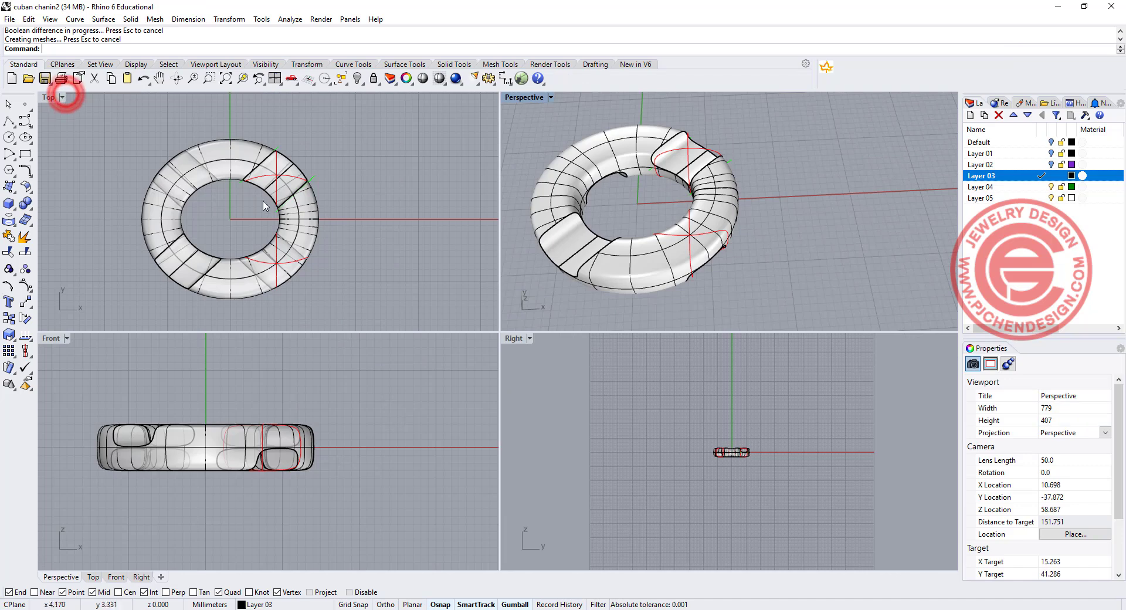
{"action": "left_click", "coordinate": [264, 205]}
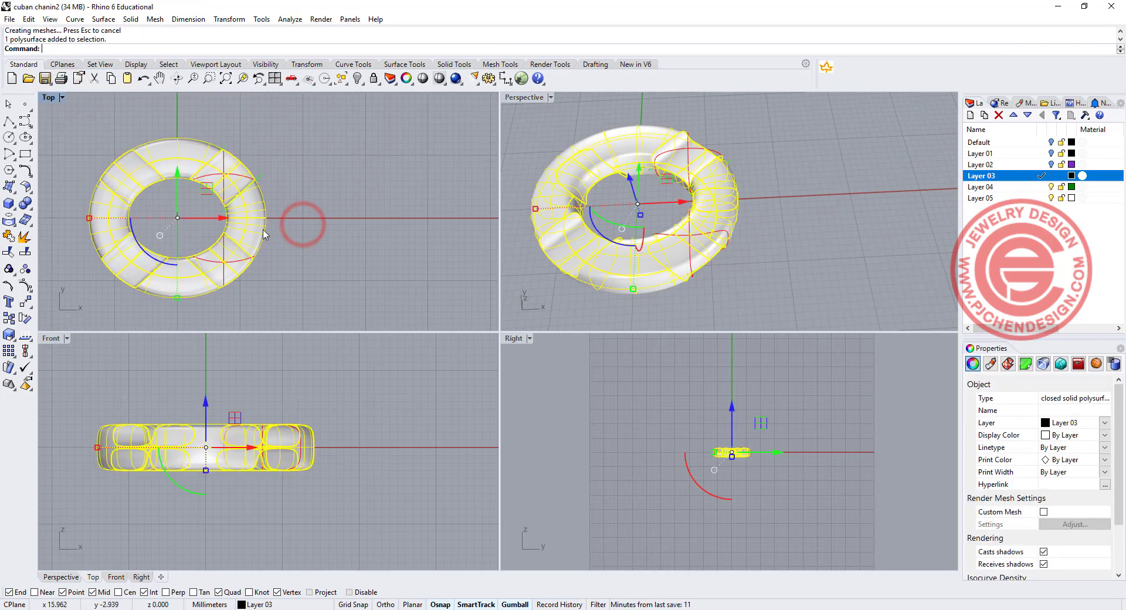
{"action": "double_click", "coordinate": [48, 97]}
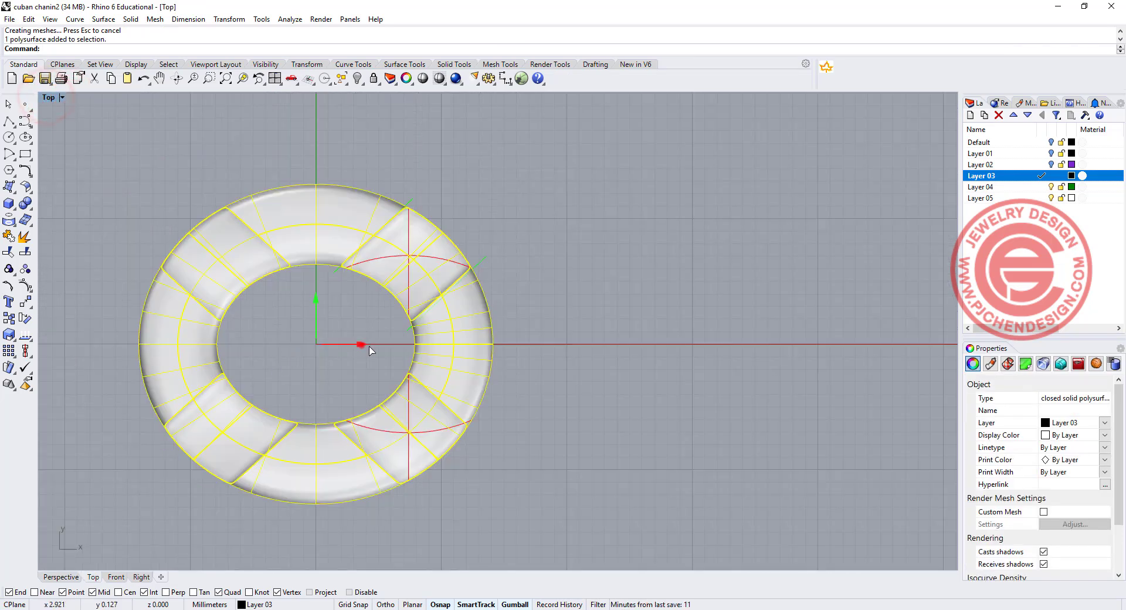
{"action": "left_click_drag", "start_coordinate": [362, 345], "coordinate": [552, 344]}
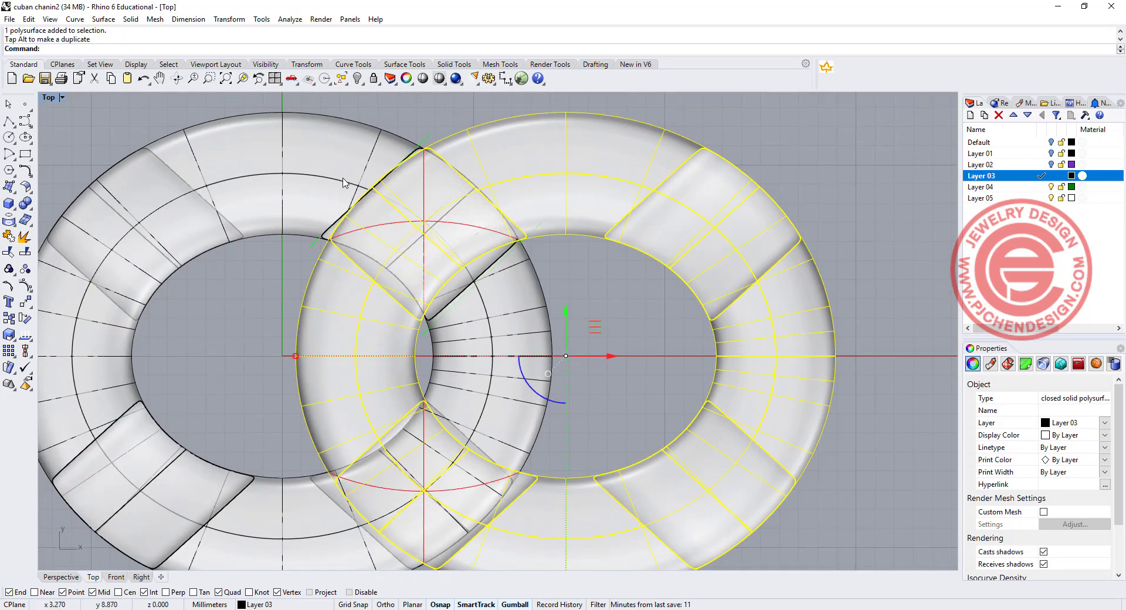
{"action": "mouse_move", "coordinate": [556, 293]}
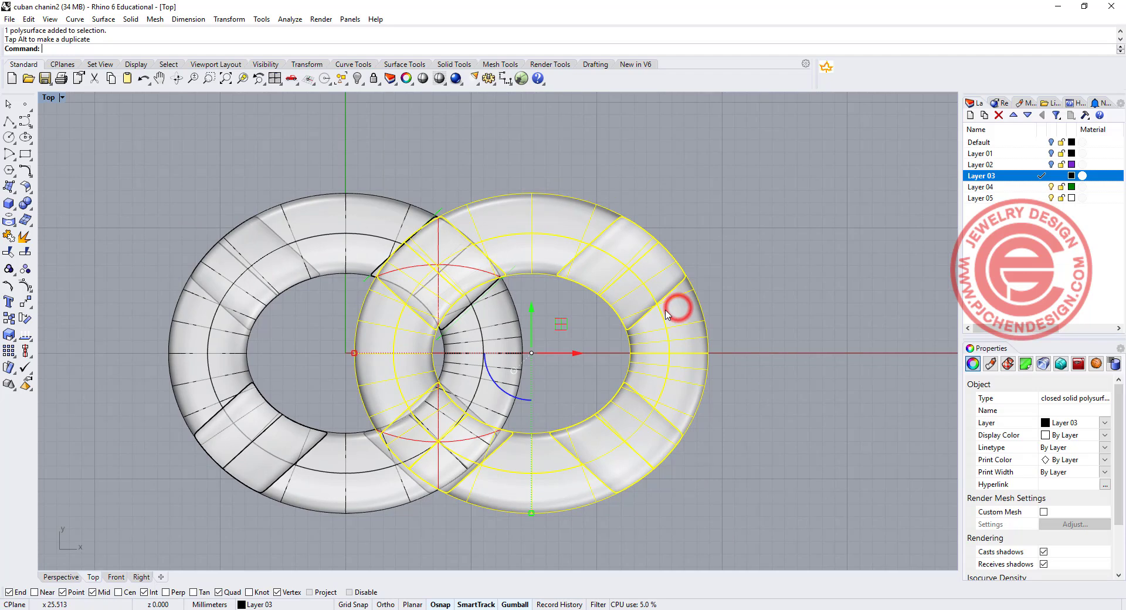
{"action": "key", "text": "Delete"}
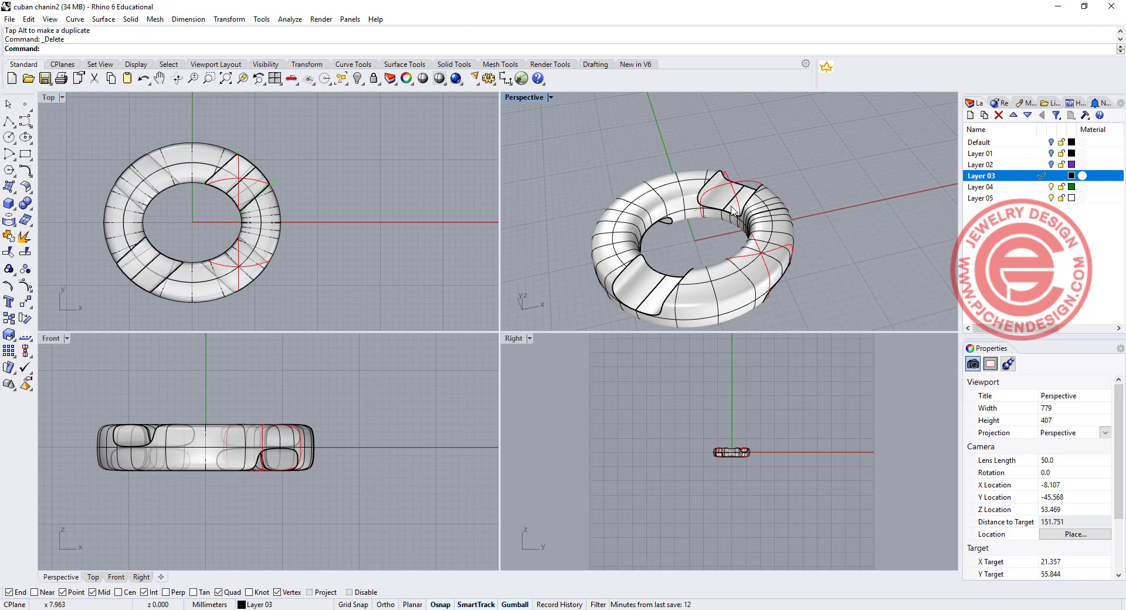
{"action": "mouse_move", "coordinate": [531, 247]}
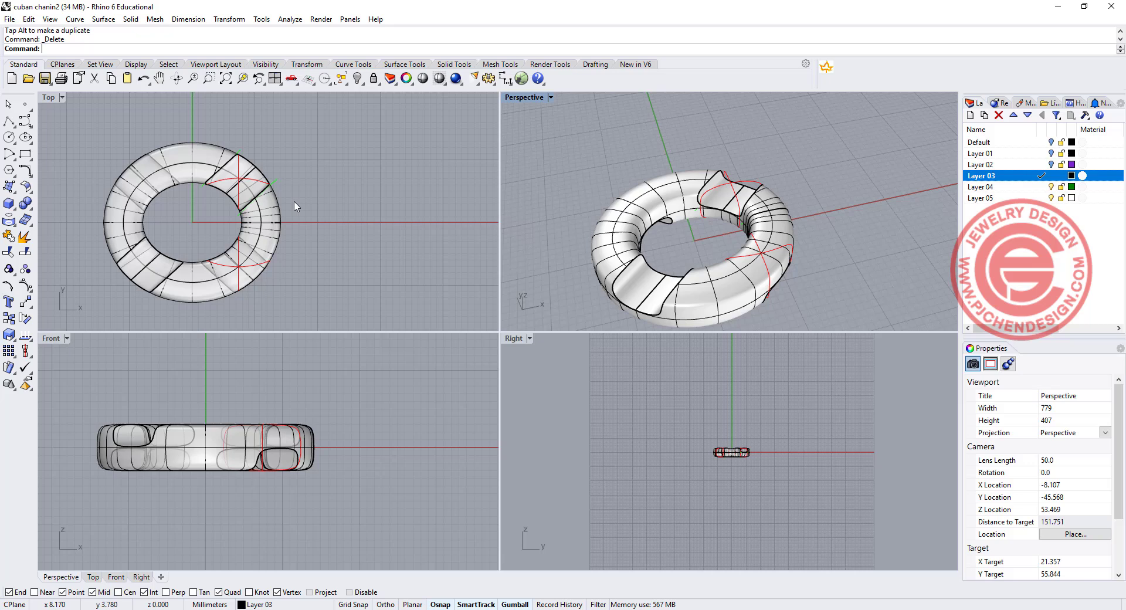
Fillet the opening edges of the link with a 1.5 radius in the Top view.
{"action": "left_click", "coordinate": [273, 237]}
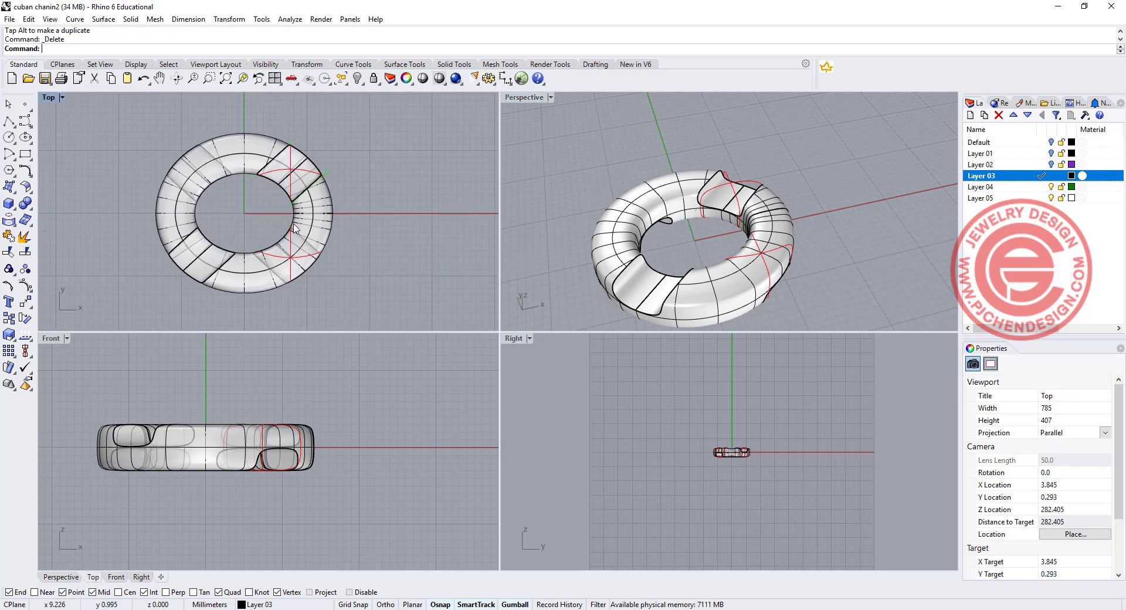
{"action": "left_click", "coordinate": [9, 203]}
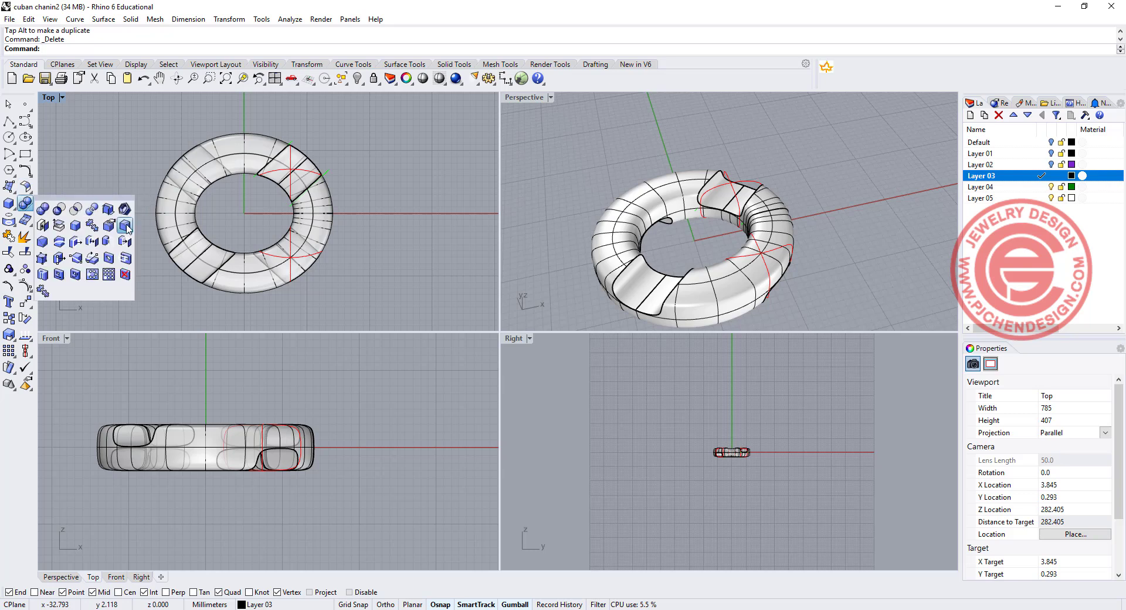
{"action": "left_click", "coordinate": [123, 224]}
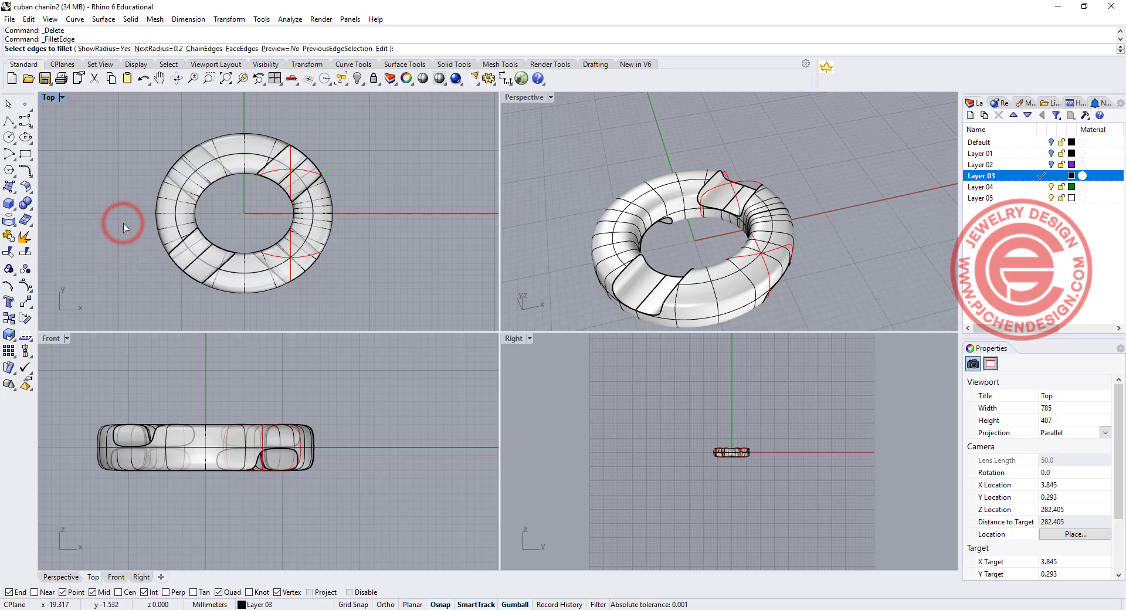
{"action": "left_click", "coordinate": [147, 38]}
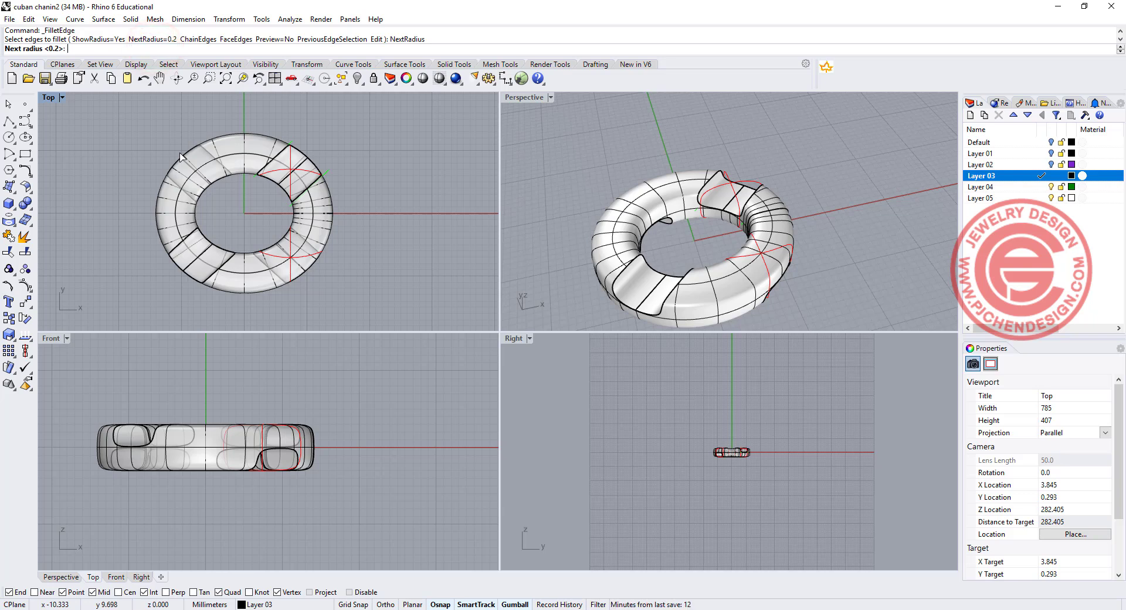
{"action": "type", "text": "1.54"}
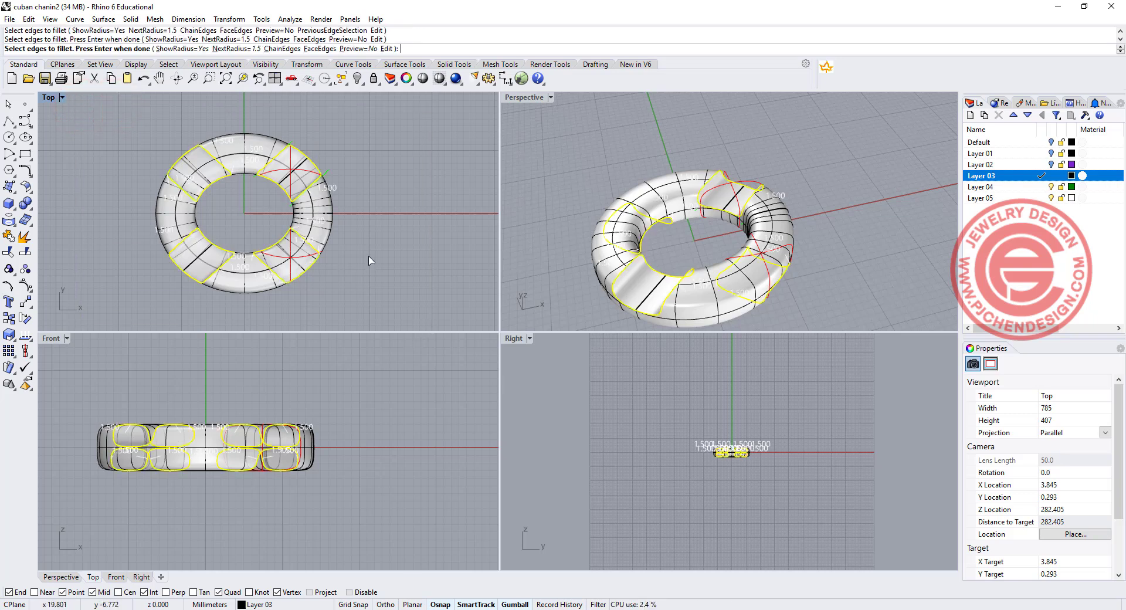
{"action": "key", "text": "ctrl+z"}
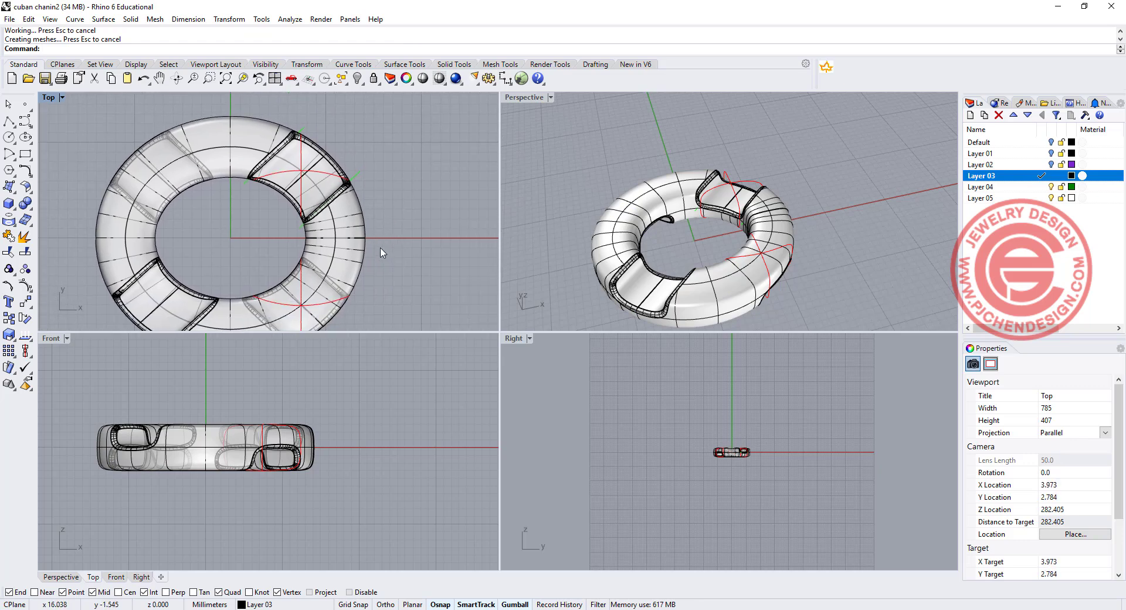
Select the curve among overlapping objects on the link and maximize the Top view.
{"action": "left_click", "coordinate": [357, 240]}
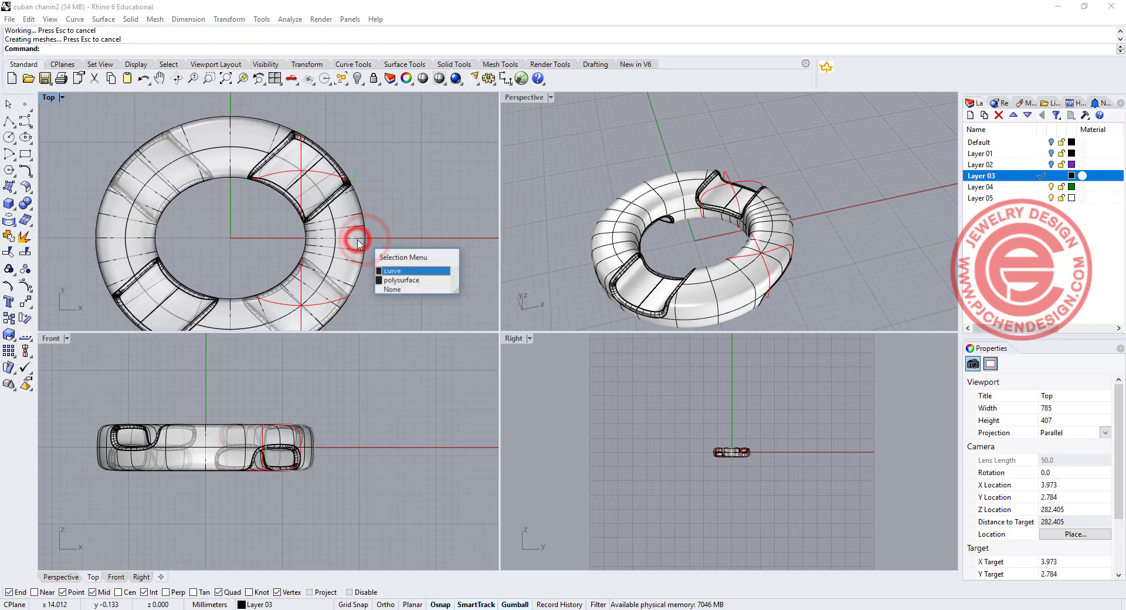
{"action": "left_click", "coordinate": [392, 271]}
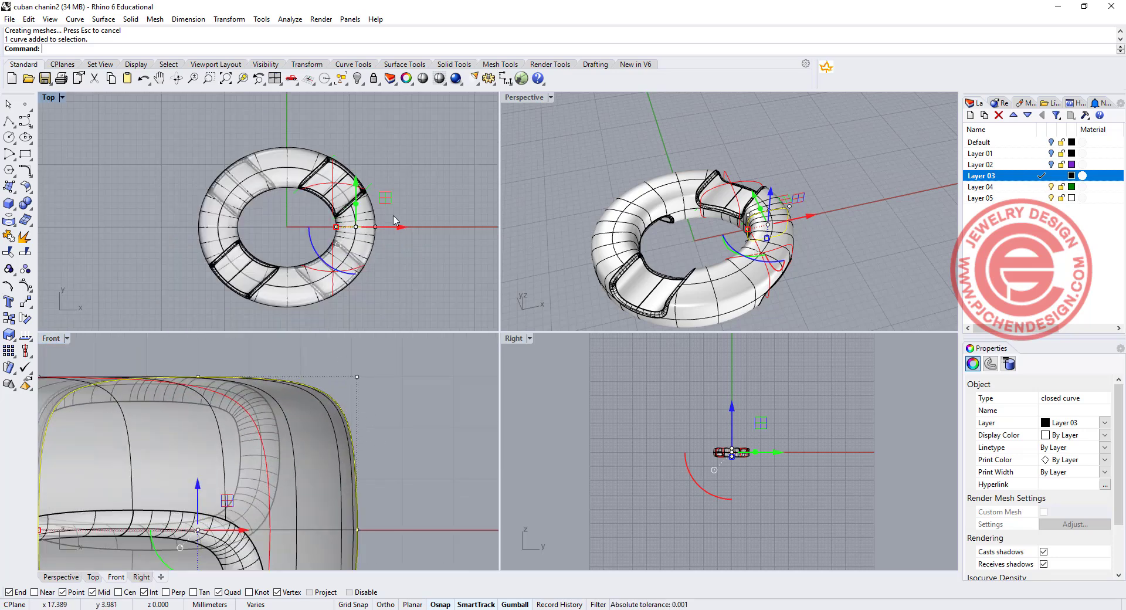
{"action": "scroll", "scroll_direction": "up", "scroll_amount": 3}
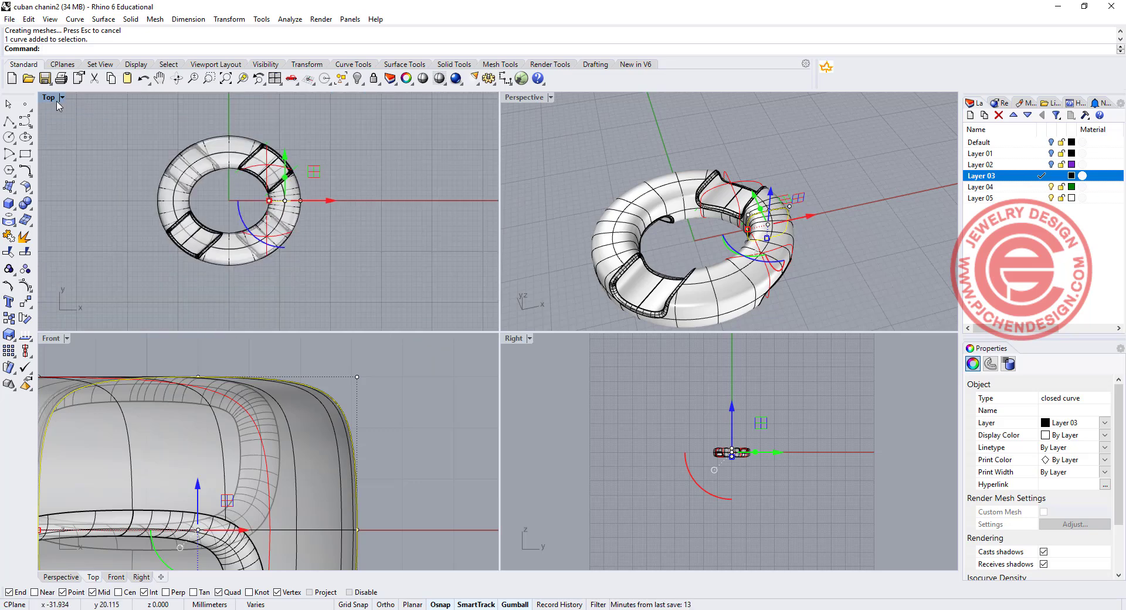
{"action": "double_click", "coordinate": [49, 96]}
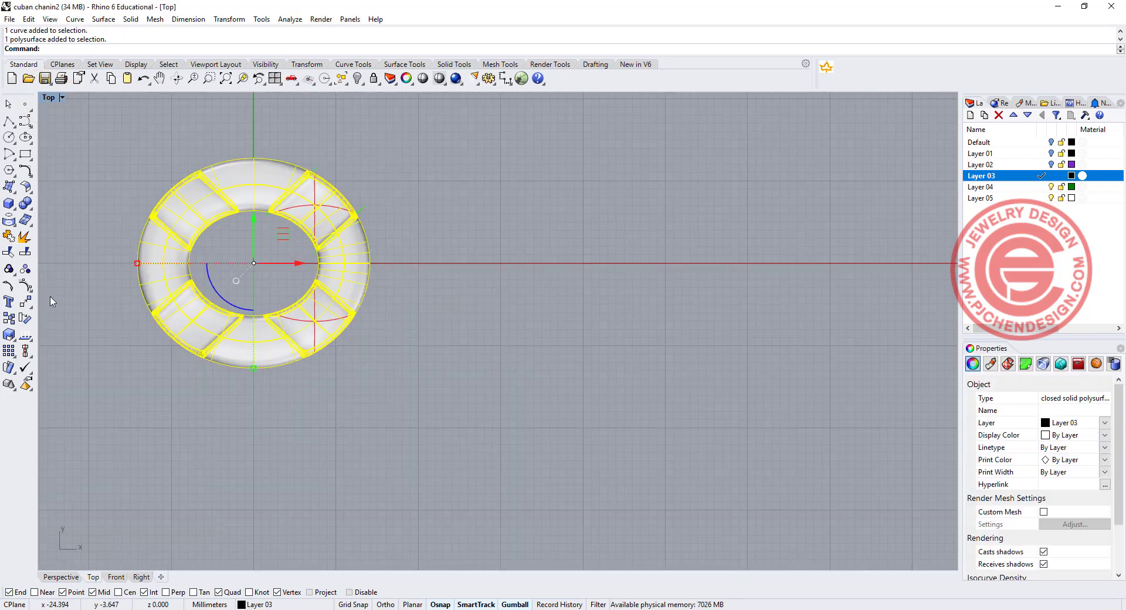
{"action": "mouse_move", "coordinate": [10, 367]}
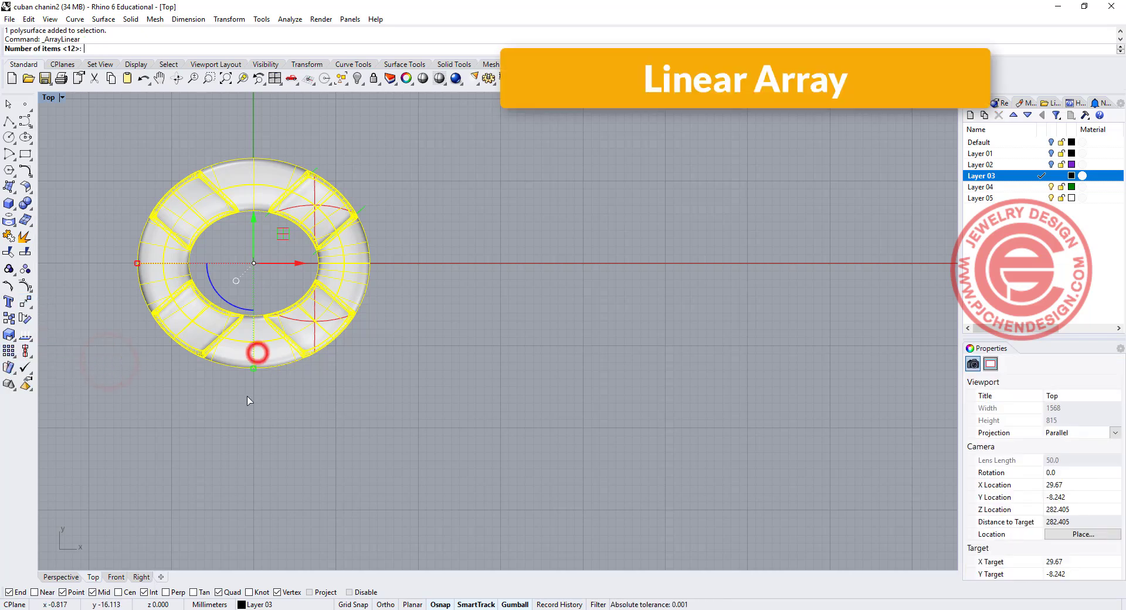
Array the link linearly into 12 items, picking the start point of the spacing.
{"action": "left_click", "coordinate": [253, 369]}
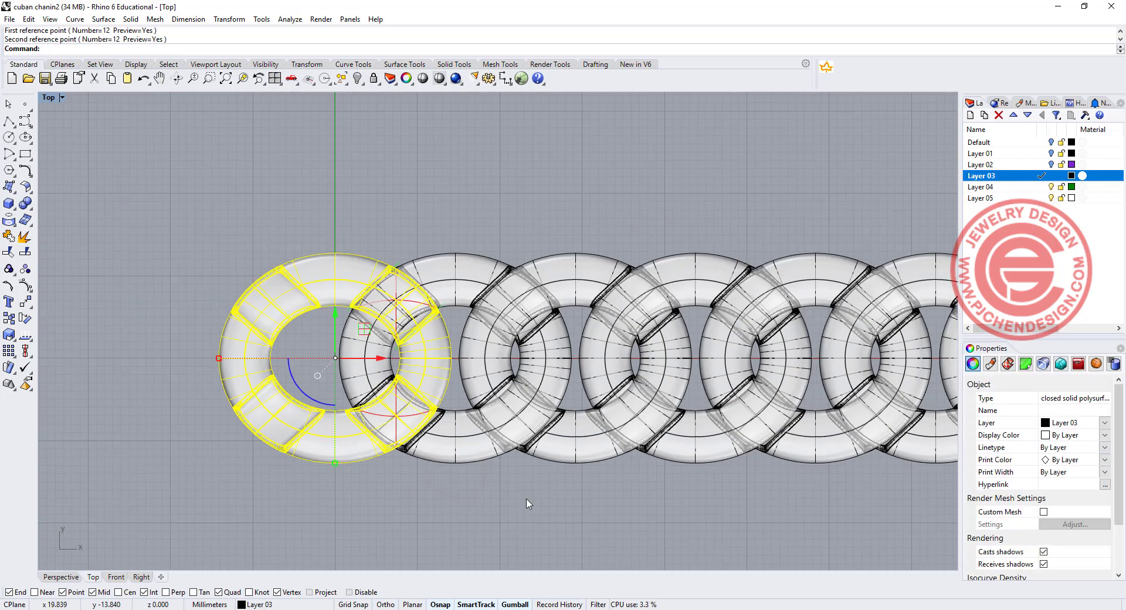
Show the chain in Rendered mode and orbit around it to a diagonal overview.
{"action": "left_click", "coordinate": [61, 577]}
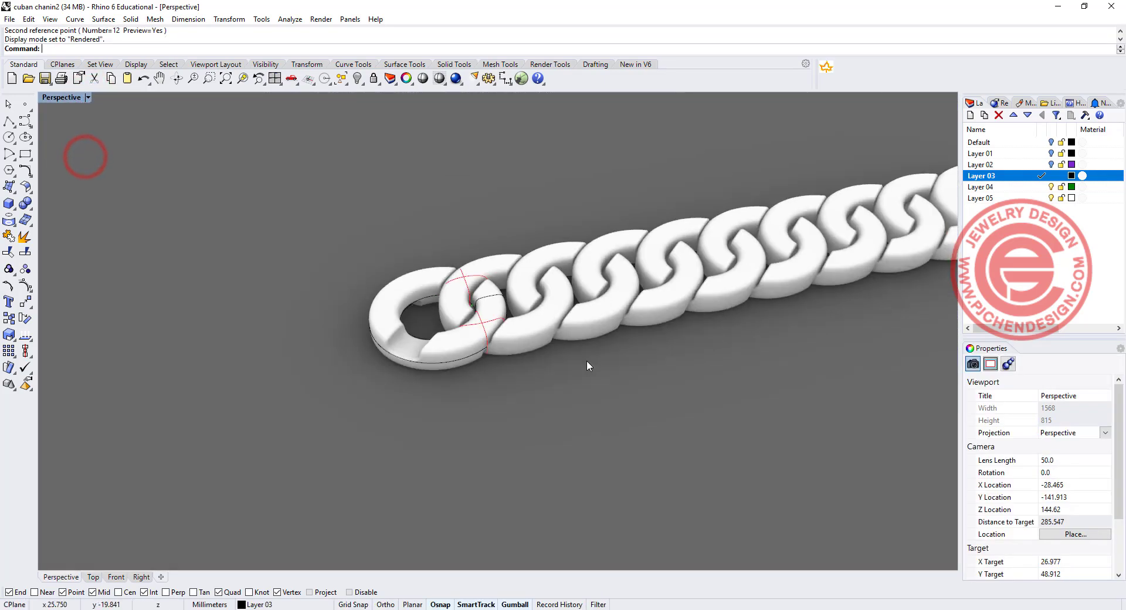
{"action": "left_click_drag", "start_coordinate": [589, 367], "coordinate": [427, 381]}
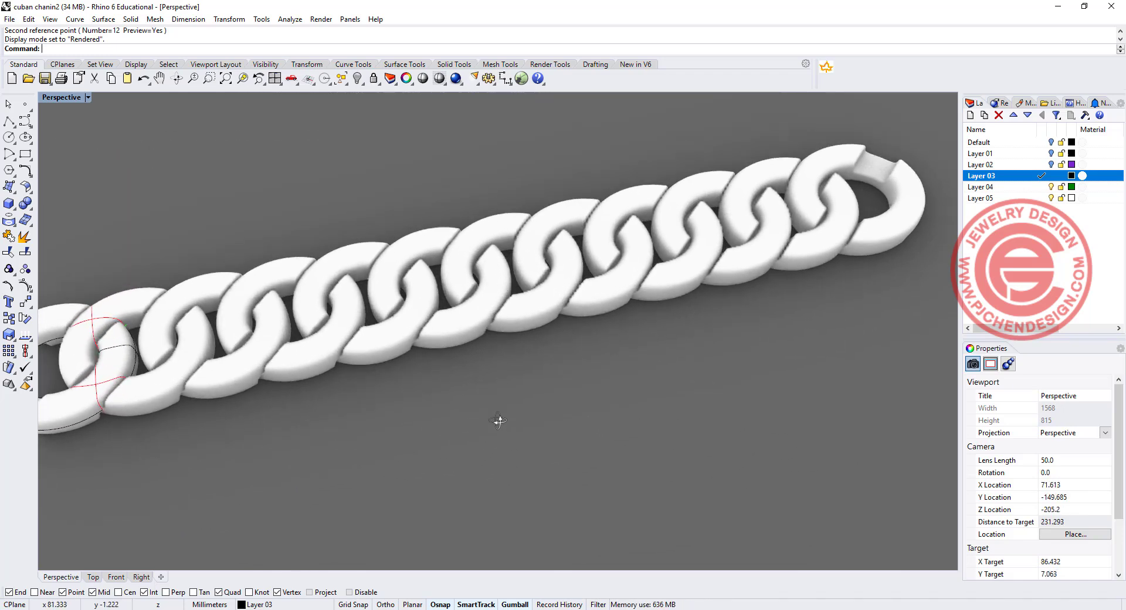
{"action": "left_click_drag", "start_coordinate": [495, 420], "coordinate": [498, 371]}
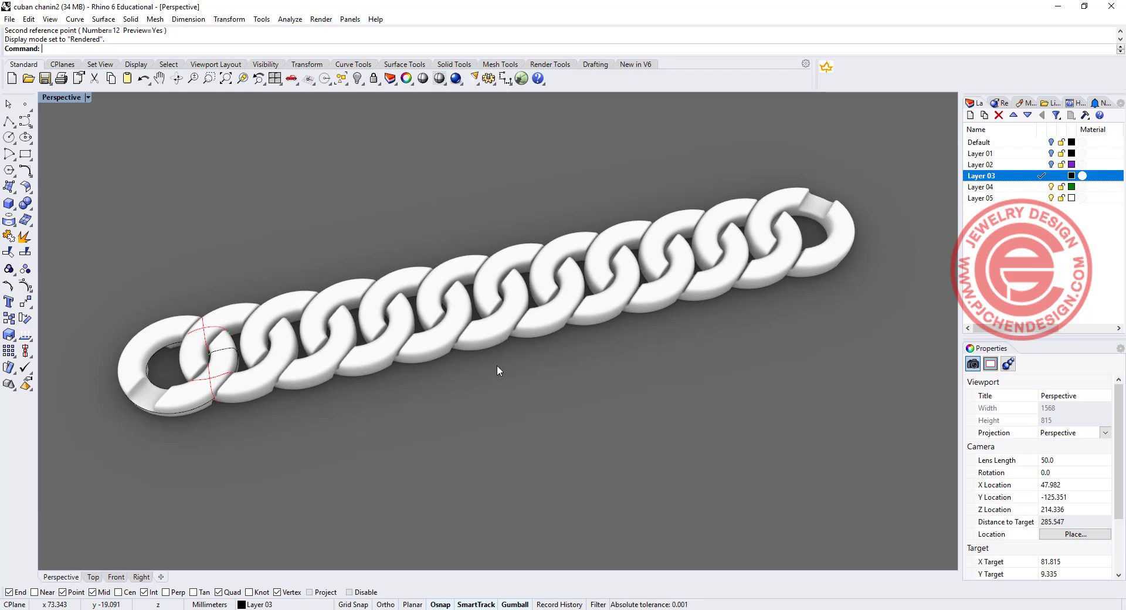
{"action": "left_click_drag", "start_coordinate": [499, 370], "coordinate": [539, 368]}
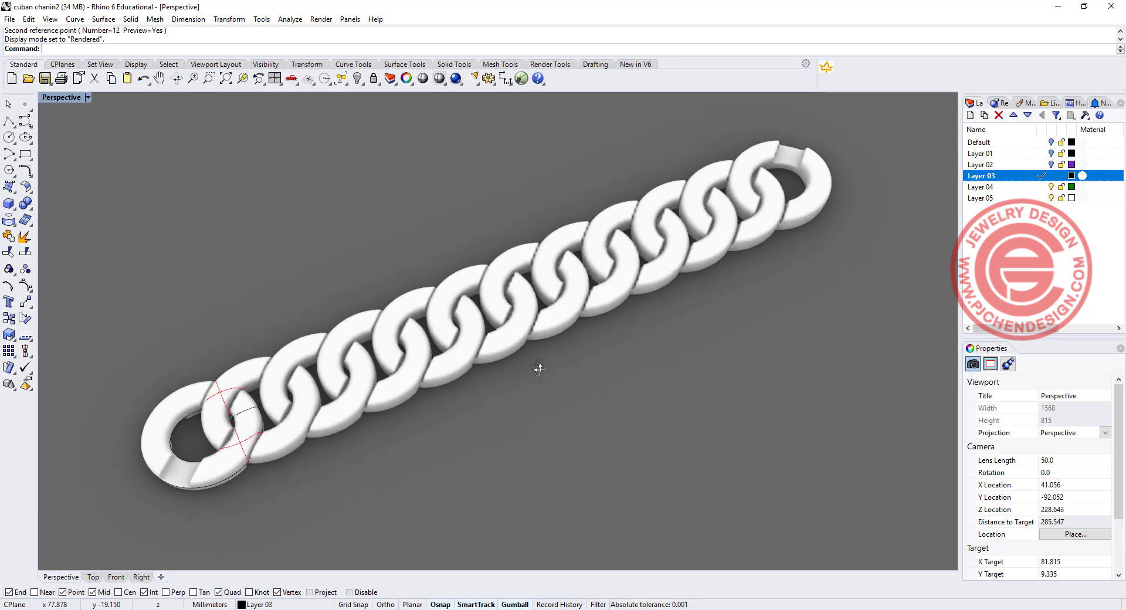
{"action": "left_click_drag", "start_coordinate": [538, 368], "coordinate": [426, 345]}
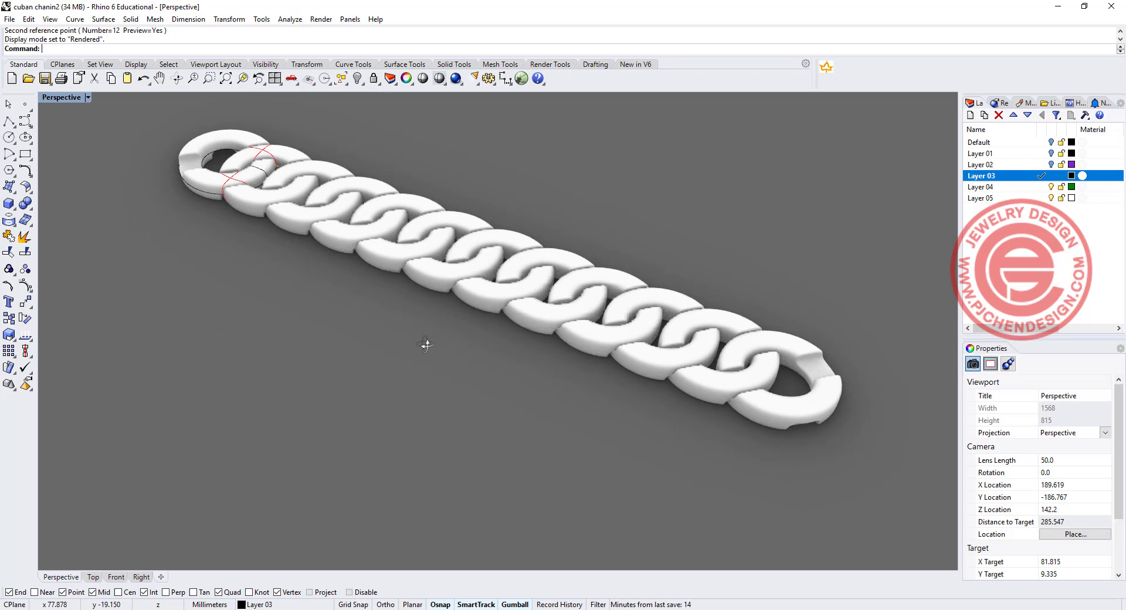
{"action": "left_click_drag", "start_coordinate": [425, 345], "coordinate": [519, 373]}
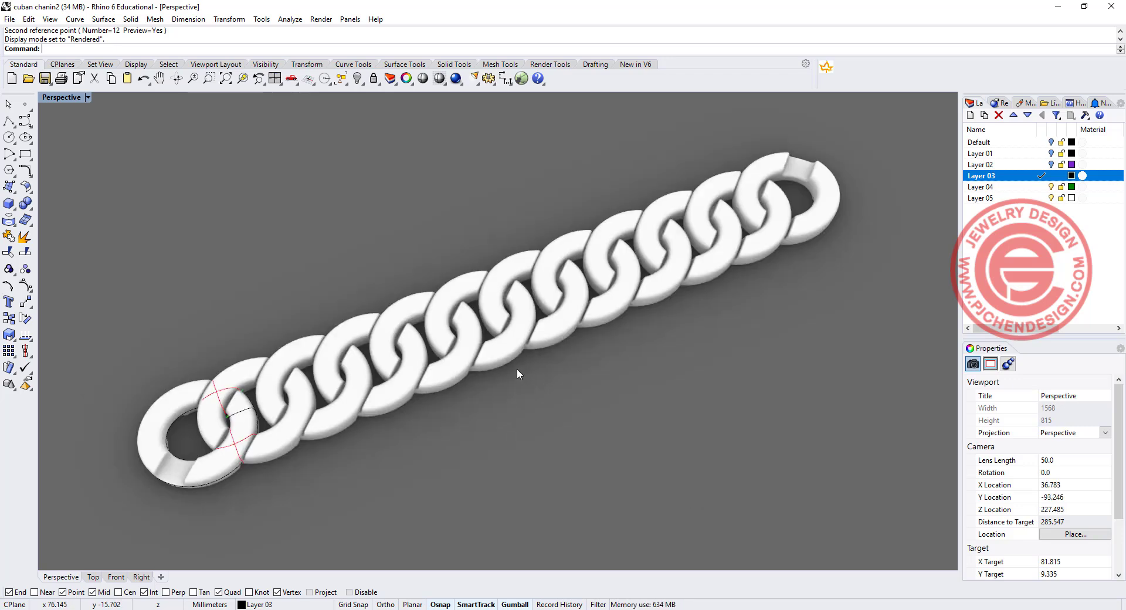
{"action": "mouse_move", "coordinate": [494, 344]}
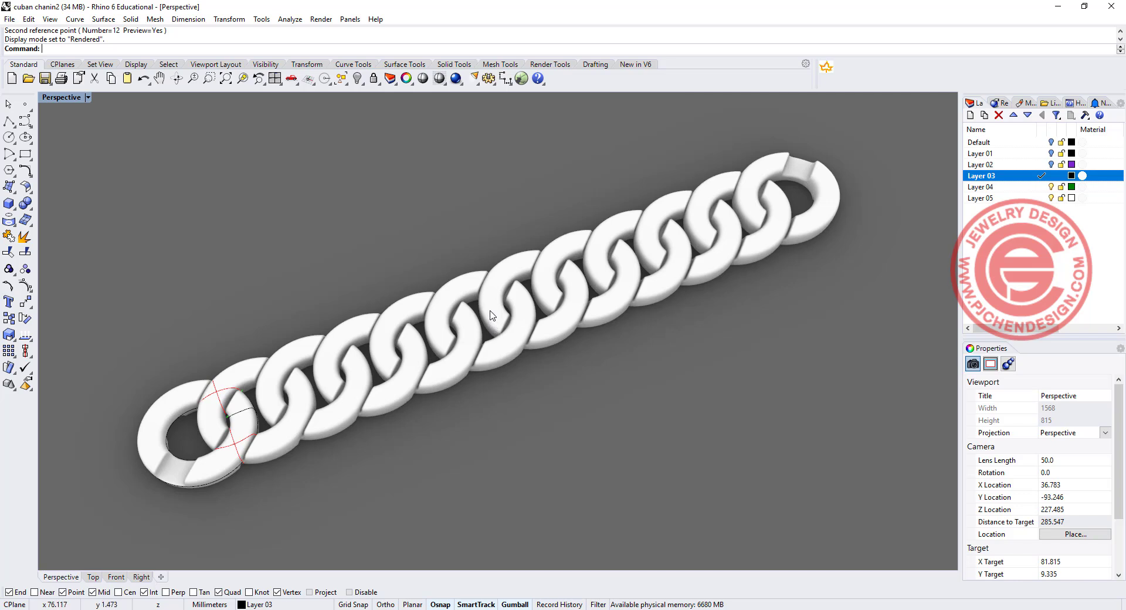
{"action": "mouse_move", "coordinate": [575, 567]}
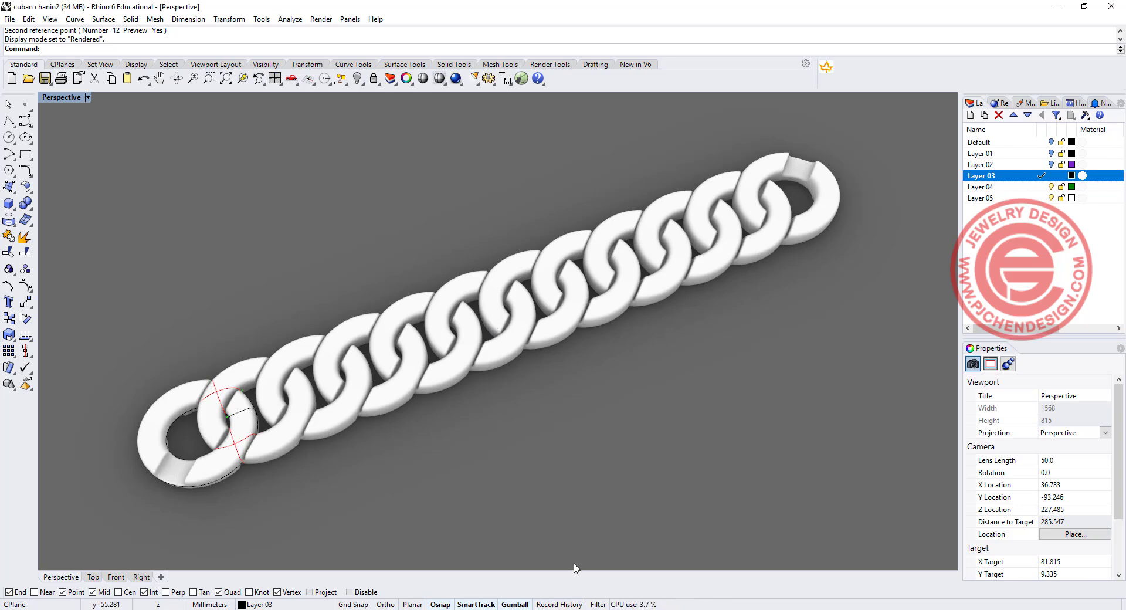